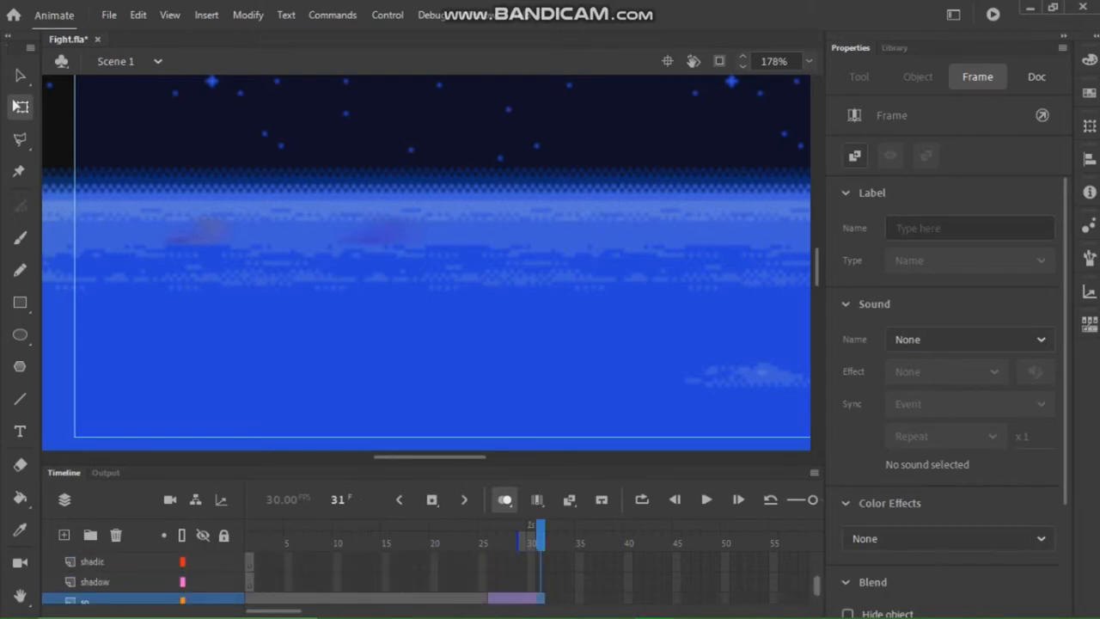
# - Set the stage zoom to 100% so the whole stage with the Nazo sprite is in view
pyautogui.rightClick(539, 543)
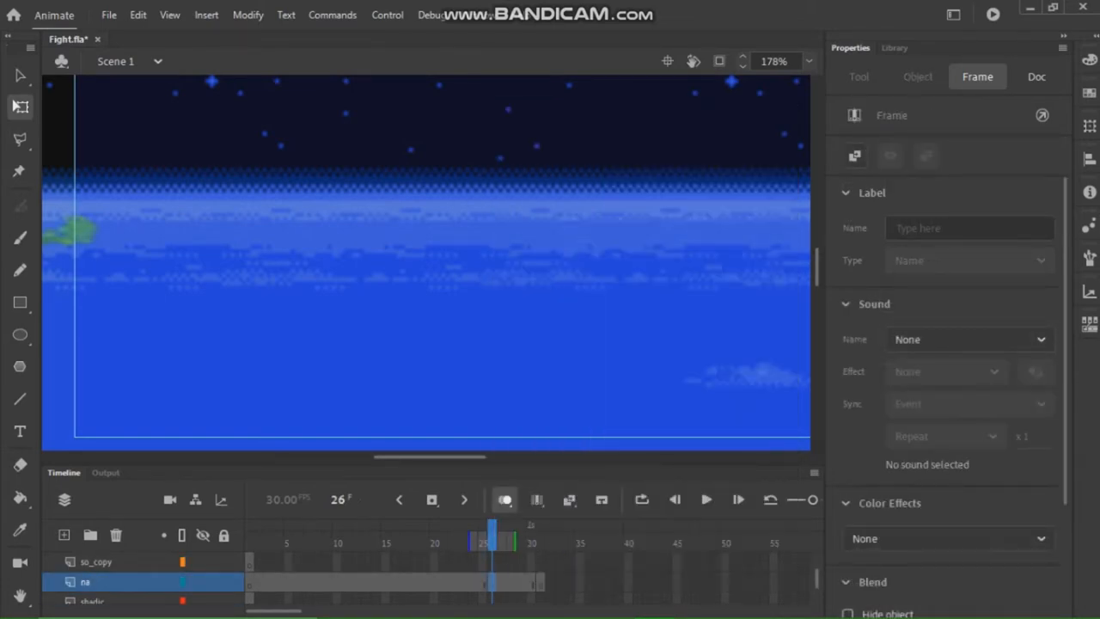
pyautogui.click(808, 62)
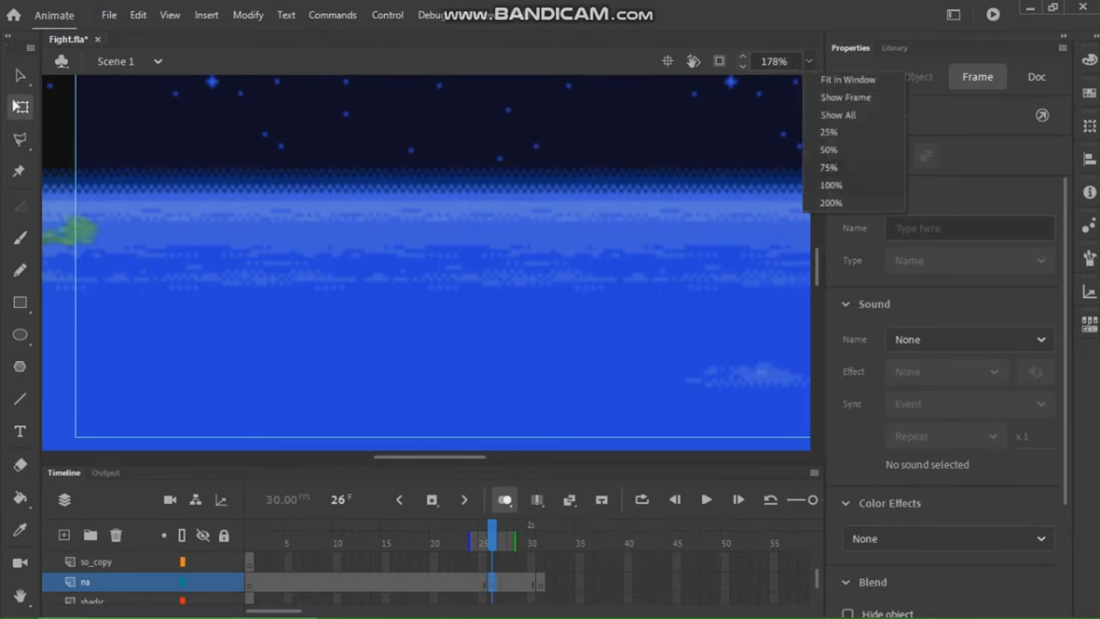
pyautogui.click(832, 186)
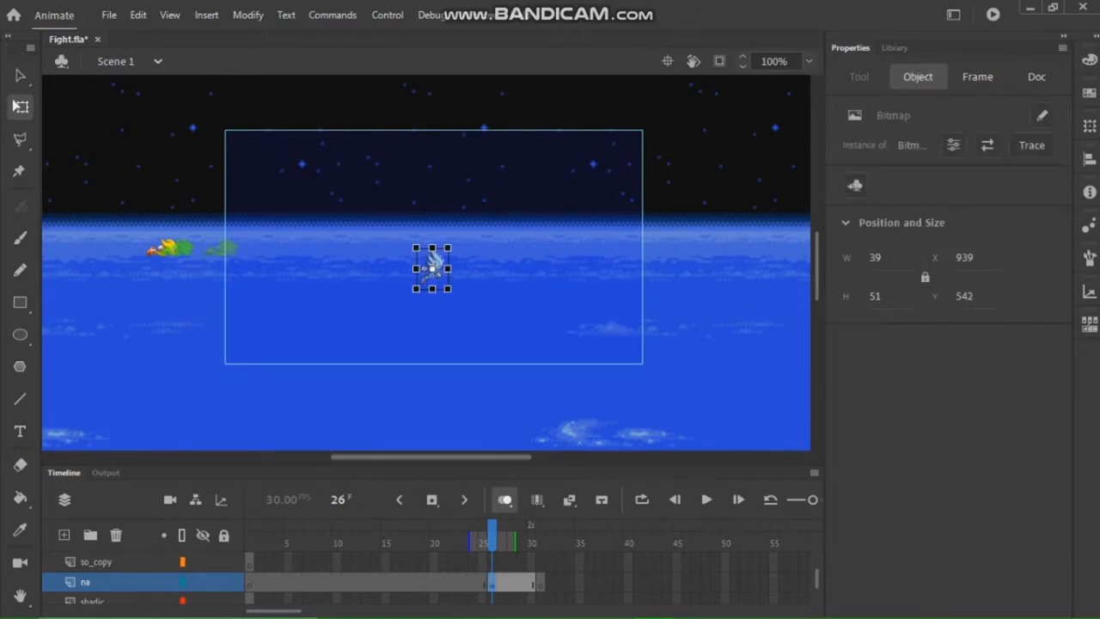
# - Convert the Nazo bitmap into a Movie Clip symbol (Symbol 2)
pyautogui.rightClick(429, 267)
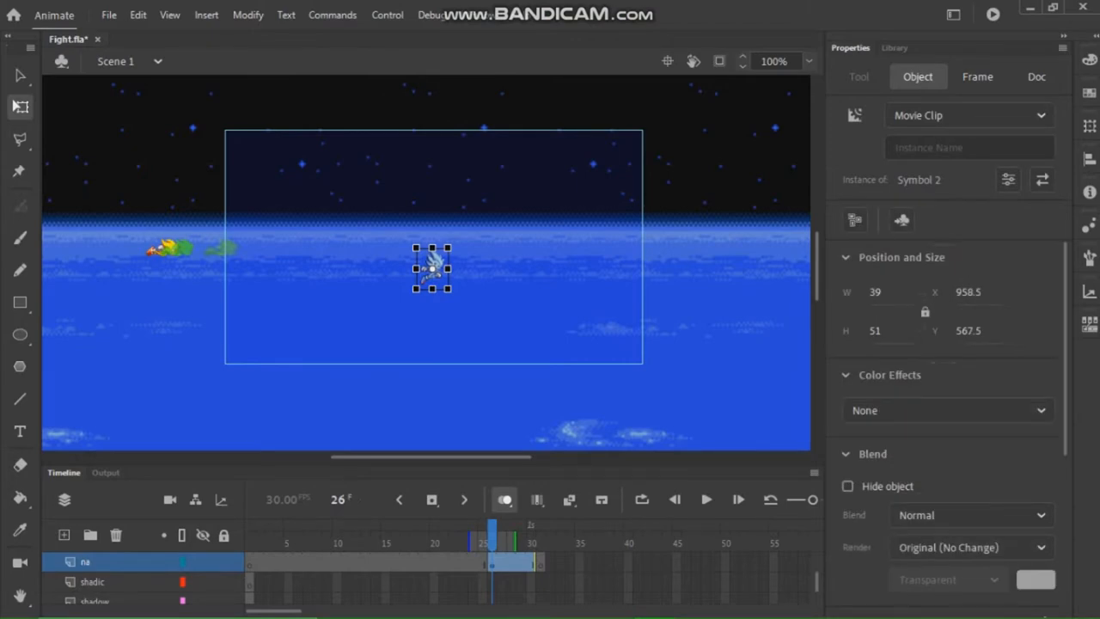
pyautogui.click(970, 292)
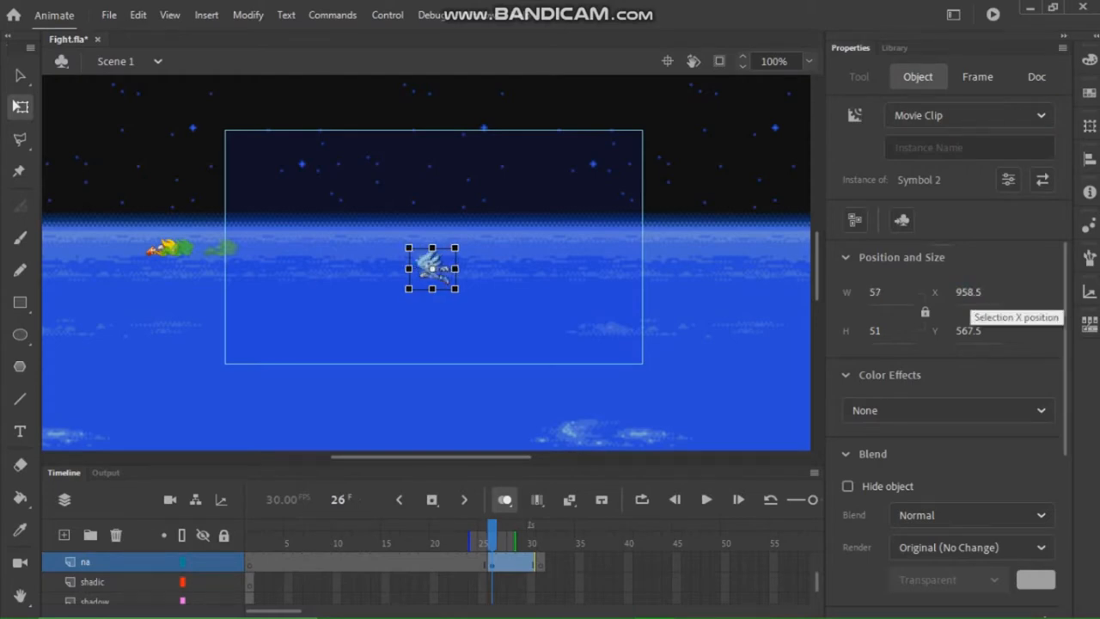
# - Set the instance width to 17, then correct it to 39 in Properties
pyautogui.click(976, 293)
pyautogui.write('39')
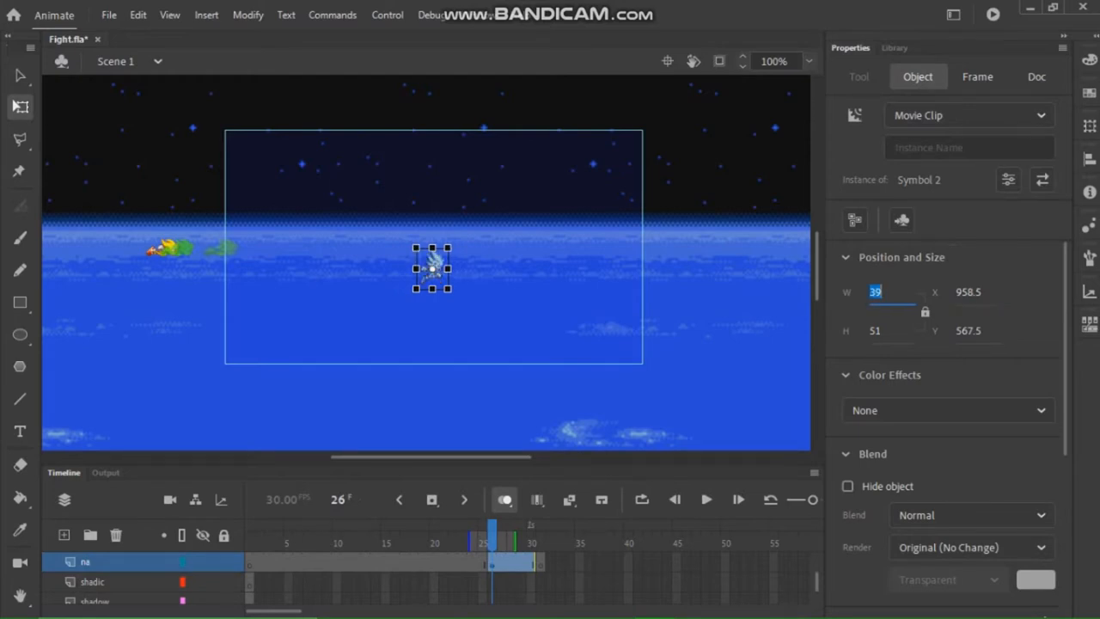
pyautogui.write('17')
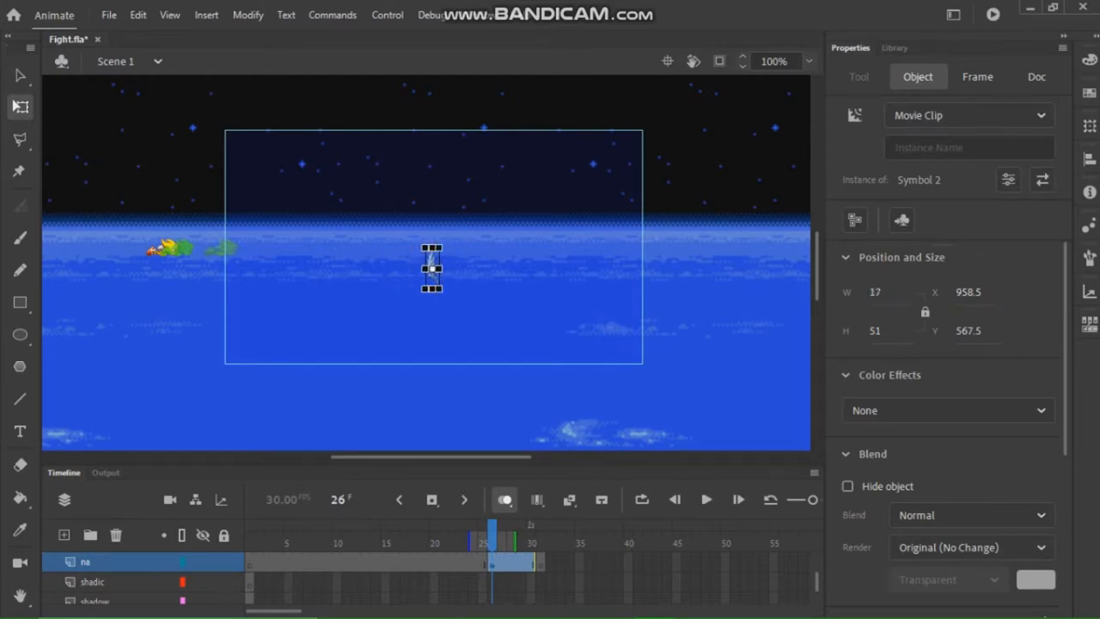
pyautogui.click(874, 292)
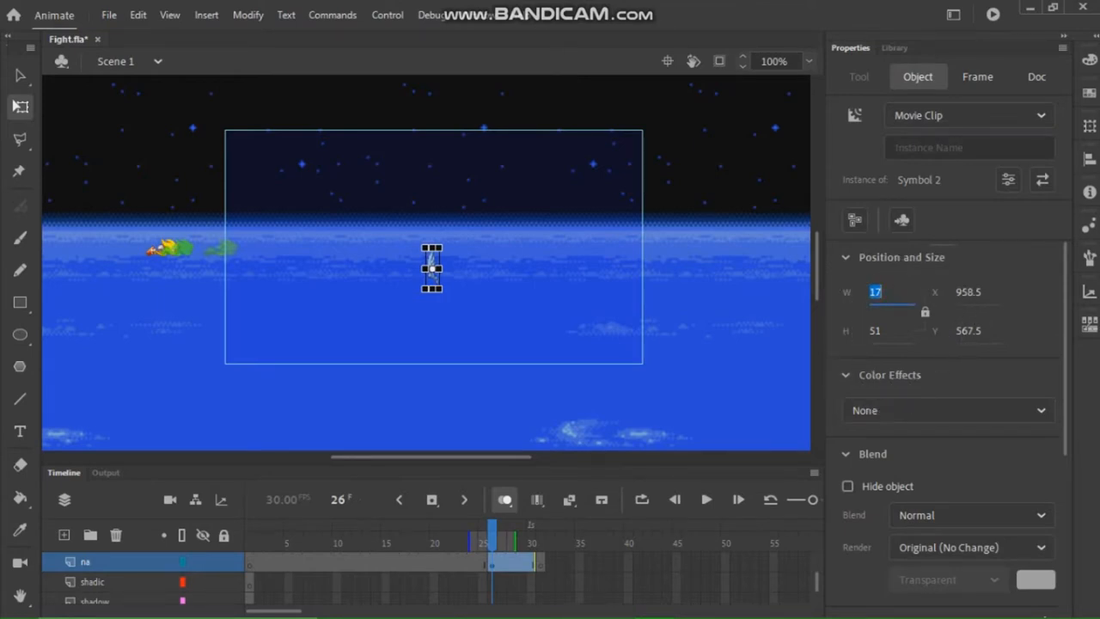
pyautogui.write('39')
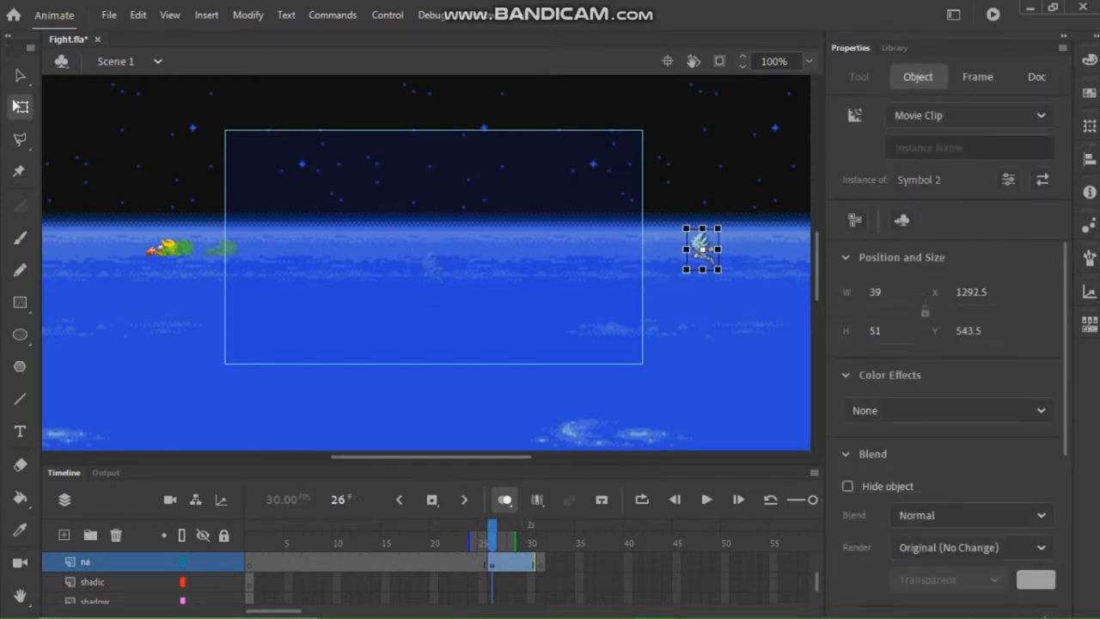
# - Move and rotate Nazo to stage centre, then classic-tween frames 26–30 with a Quad ease-in
pyautogui.moveTo(701, 249); pyautogui.dragTo(698, 247)
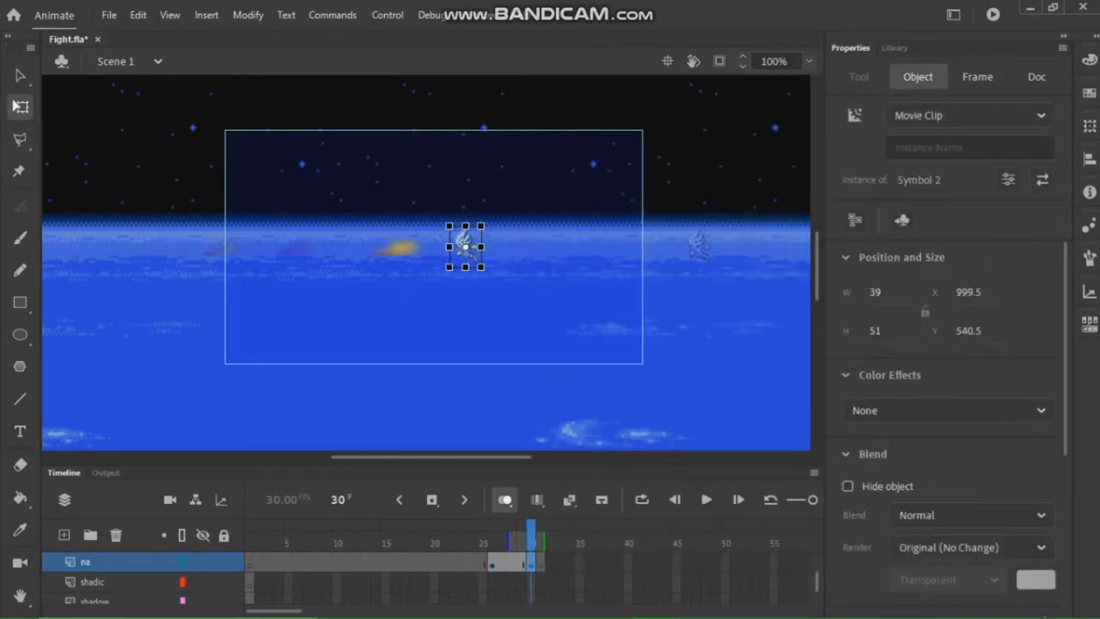
pyautogui.moveTo(466, 248); pyautogui.dragTo(453, 247)
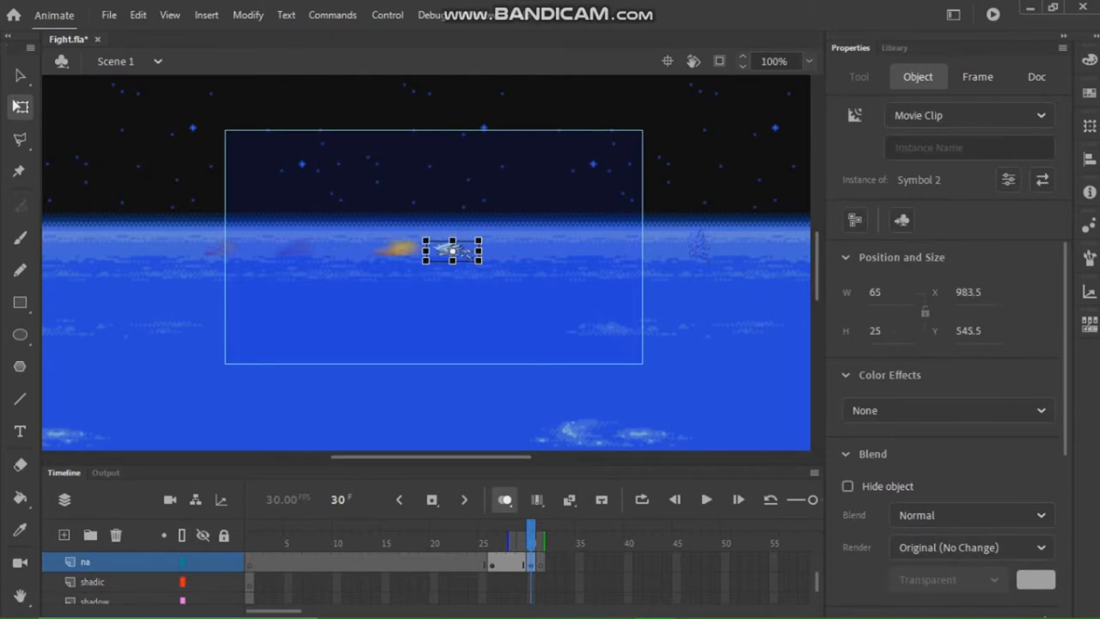
pyautogui.click(976, 76)
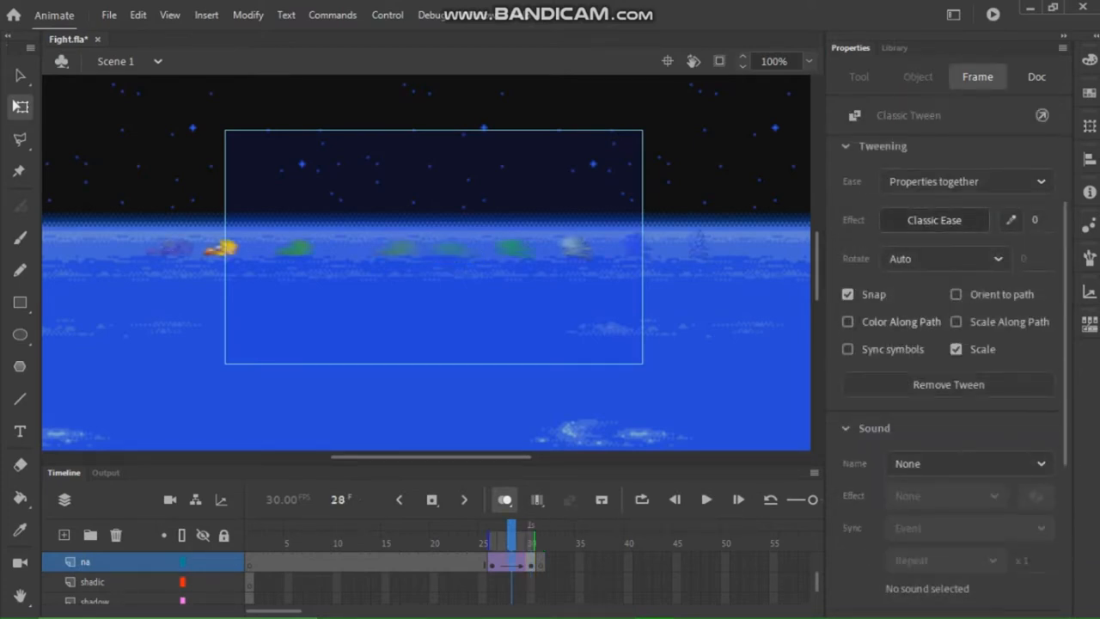
pyautogui.click(933, 220)
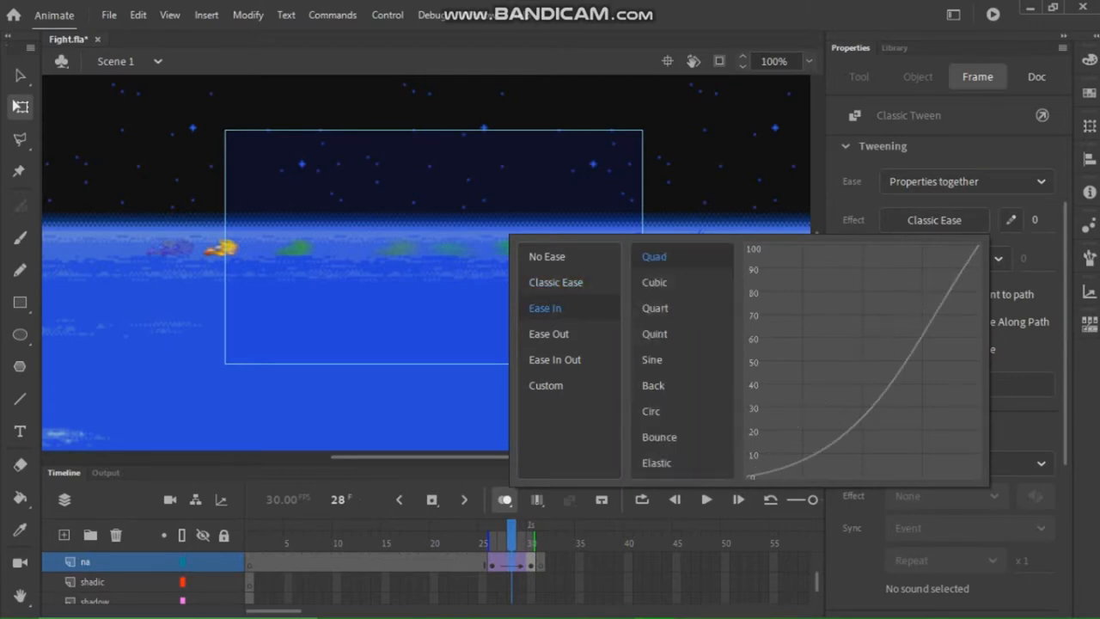
pyautogui.click(653, 256)
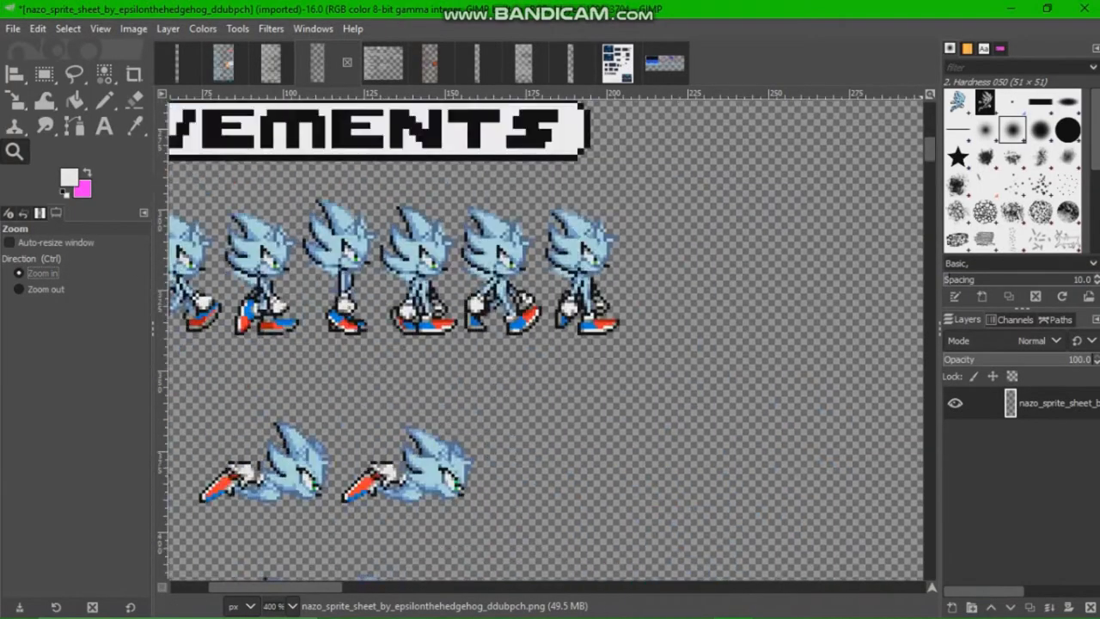
# - Zoom onto the Melee Punches rows and rectangle-select one punching Nazo frame
pyautogui.scroll(-3)
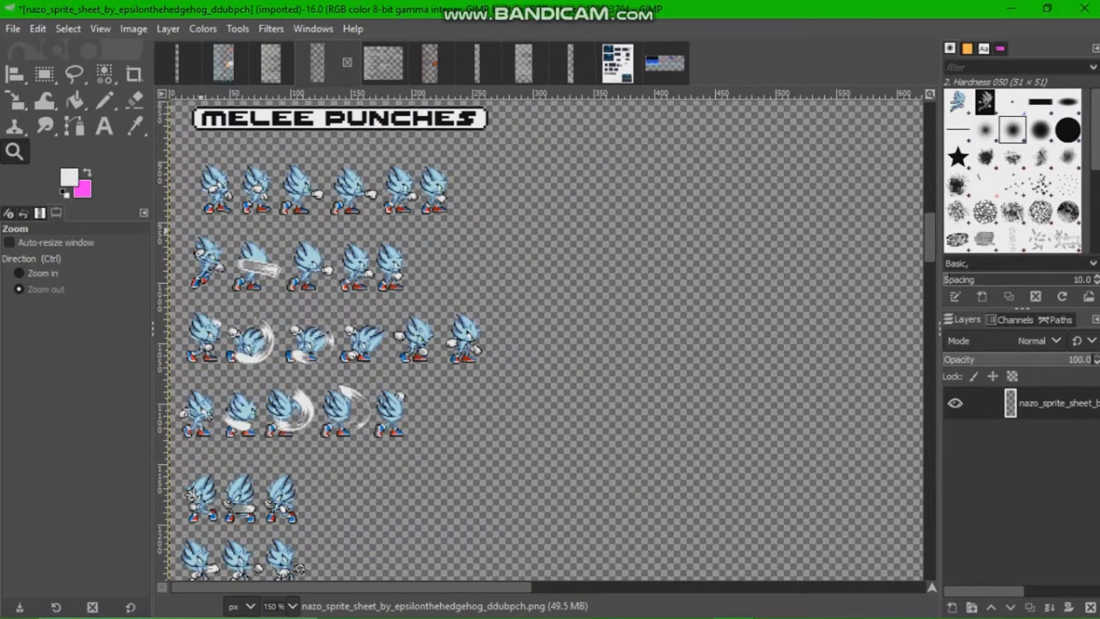
pyautogui.click(45, 74)
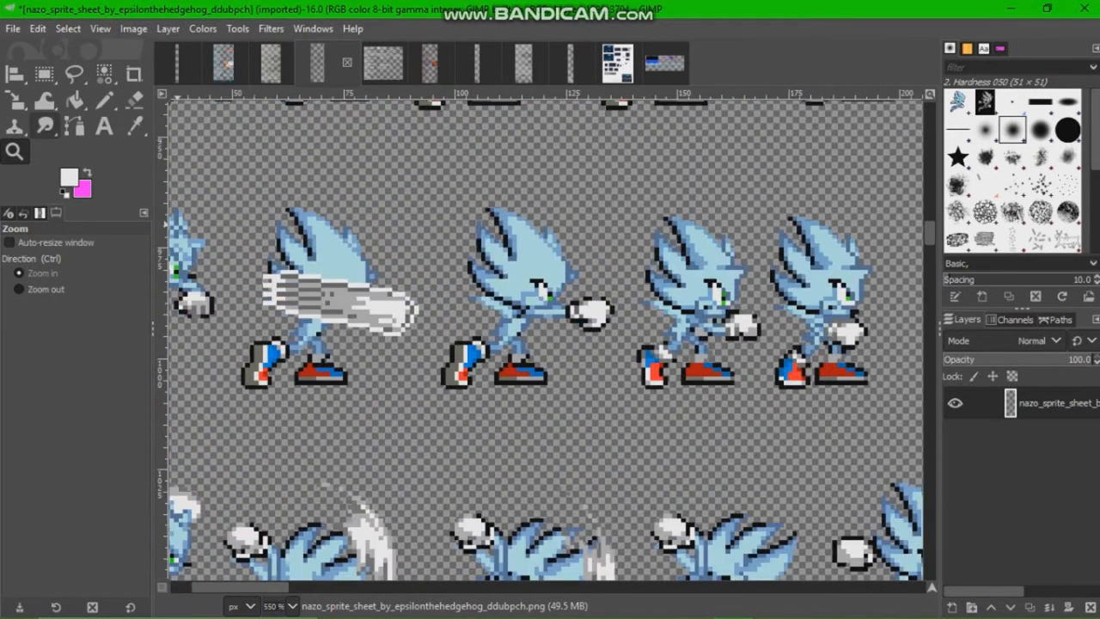
pyautogui.click(43, 74)
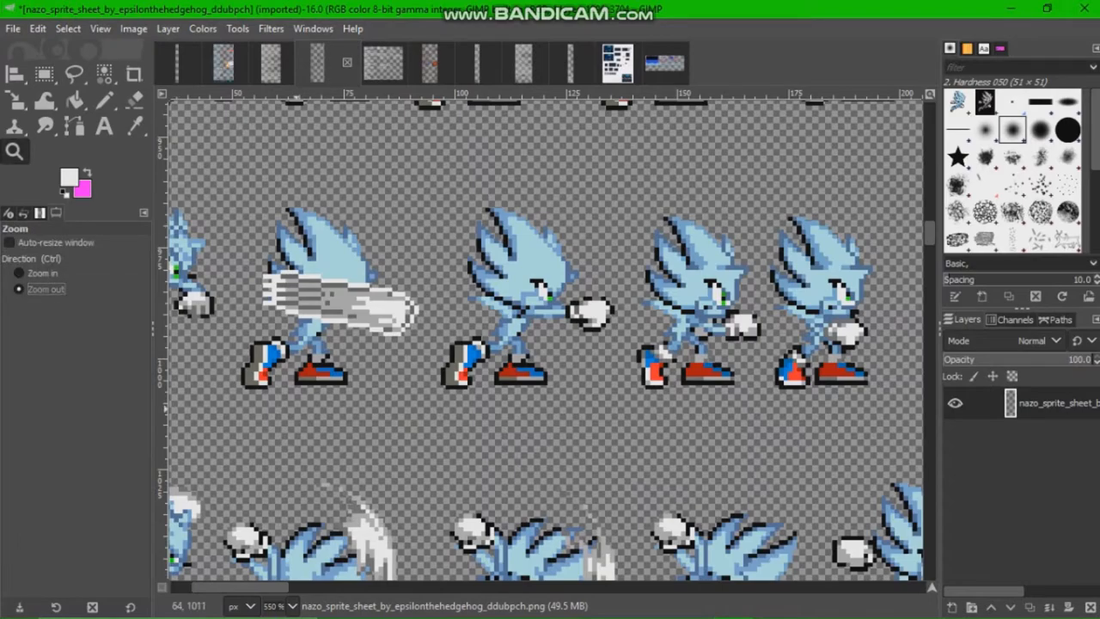
pyautogui.click(45, 289)
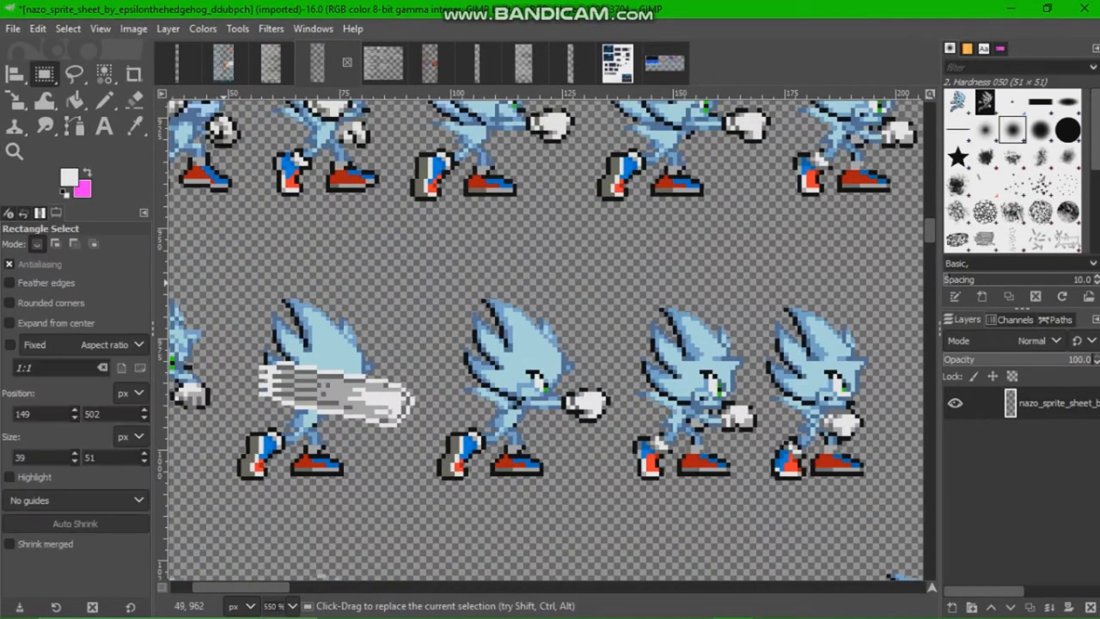
pyautogui.moveTo(227, 296); pyautogui.dragTo(419, 490)
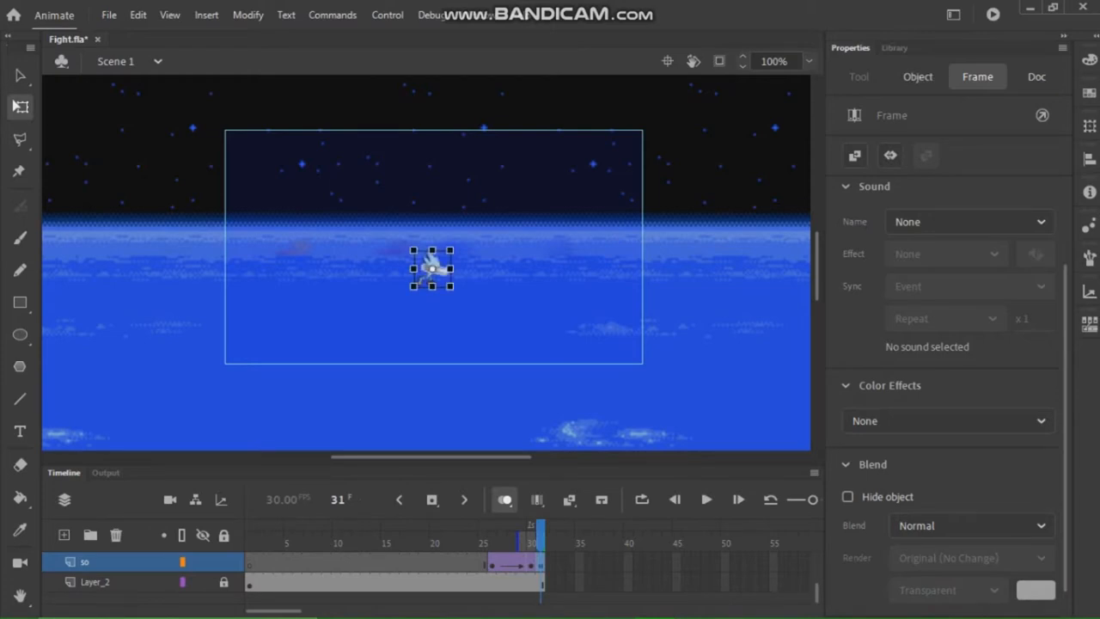
# - Raise the pasted punch sprite on frame 31 to about X 935, Y 517 near stage centre
pyautogui.click(918, 76)
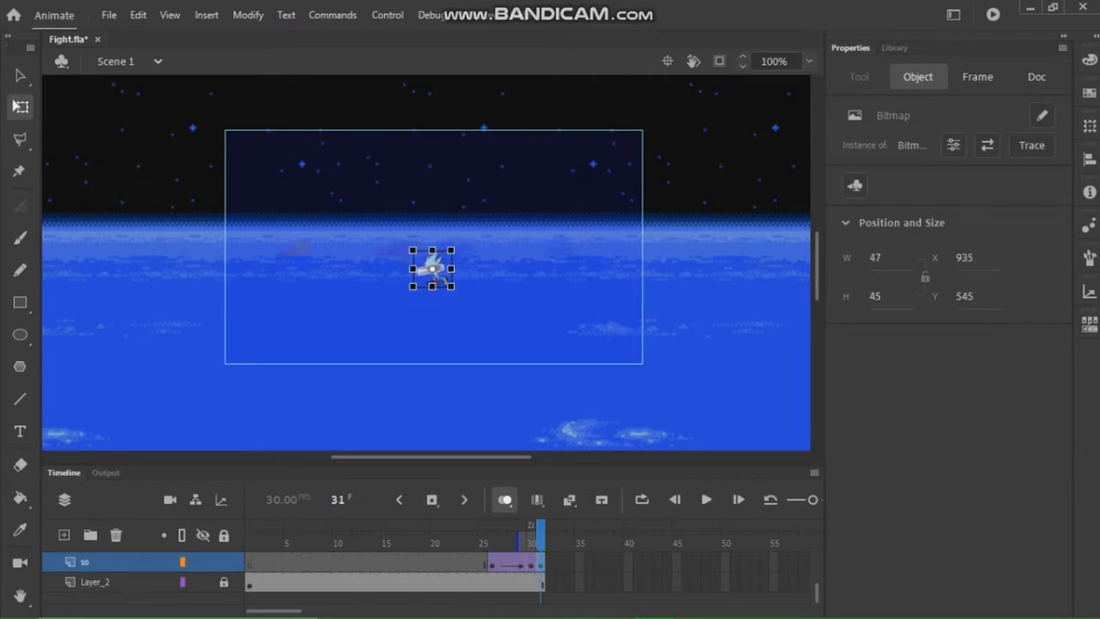
pyautogui.moveTo(431, 268); pyautogui.dragTo(444, 239)
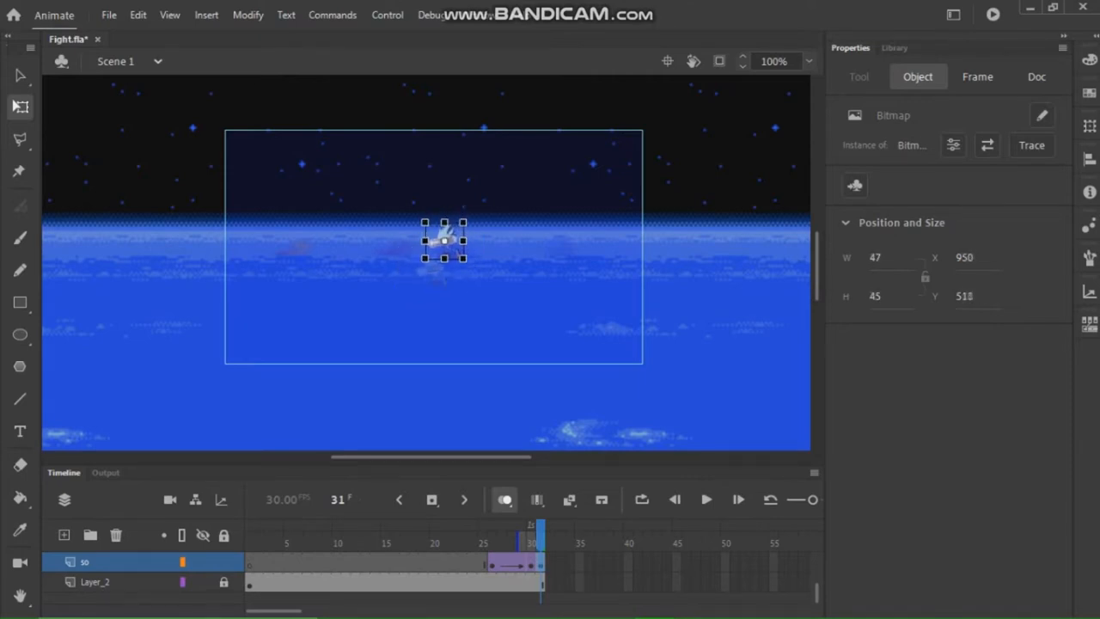
pyautogui.moveTo(443, 244); pyautogui.dragTo(433, 248)
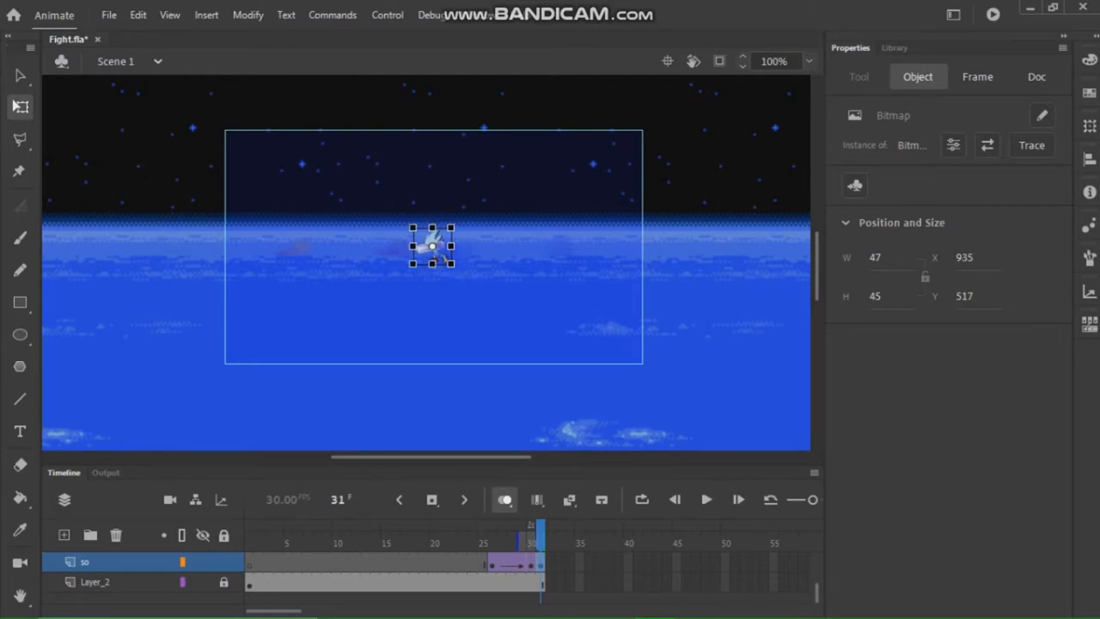
pyautogui.click(1036, 76)
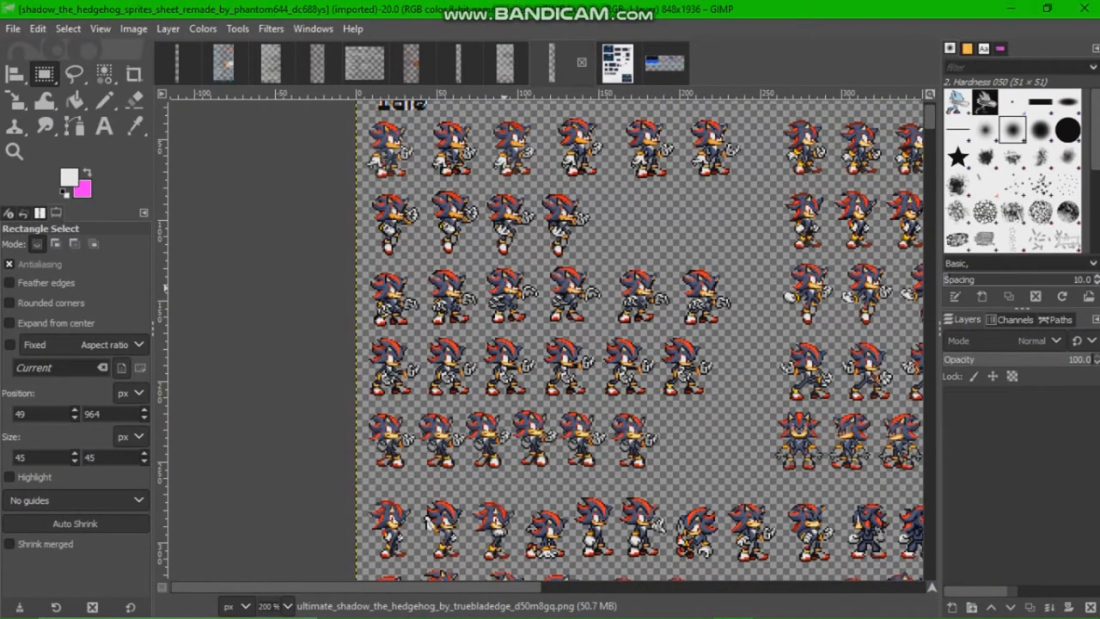
# - Select one Super Sonic frame on the More Super Sonic sheet and switch to the Flip tool
pyautogui.click(664, 62)
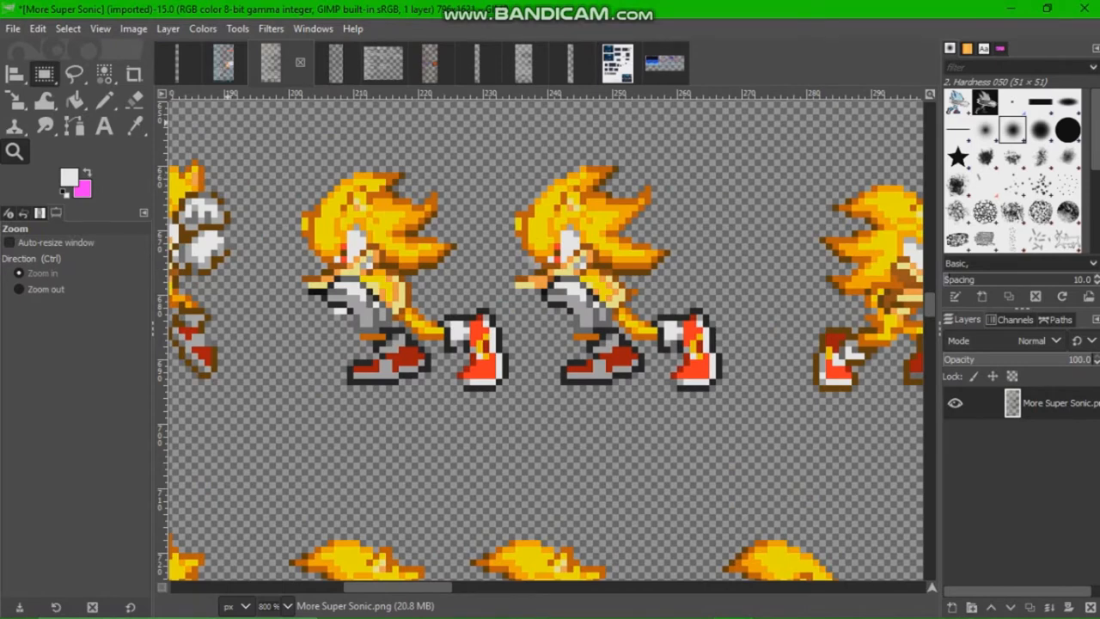
pyautogui.moveTo(316, 208); pyautogui.dragTo(507, 385)
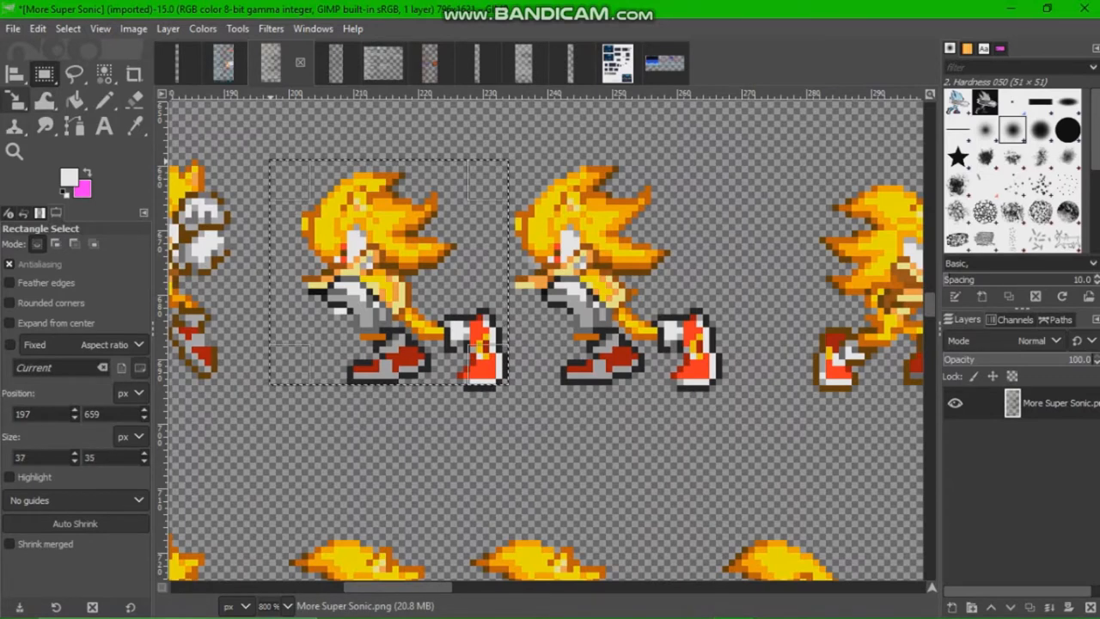
pyautogui.click(43, 75)
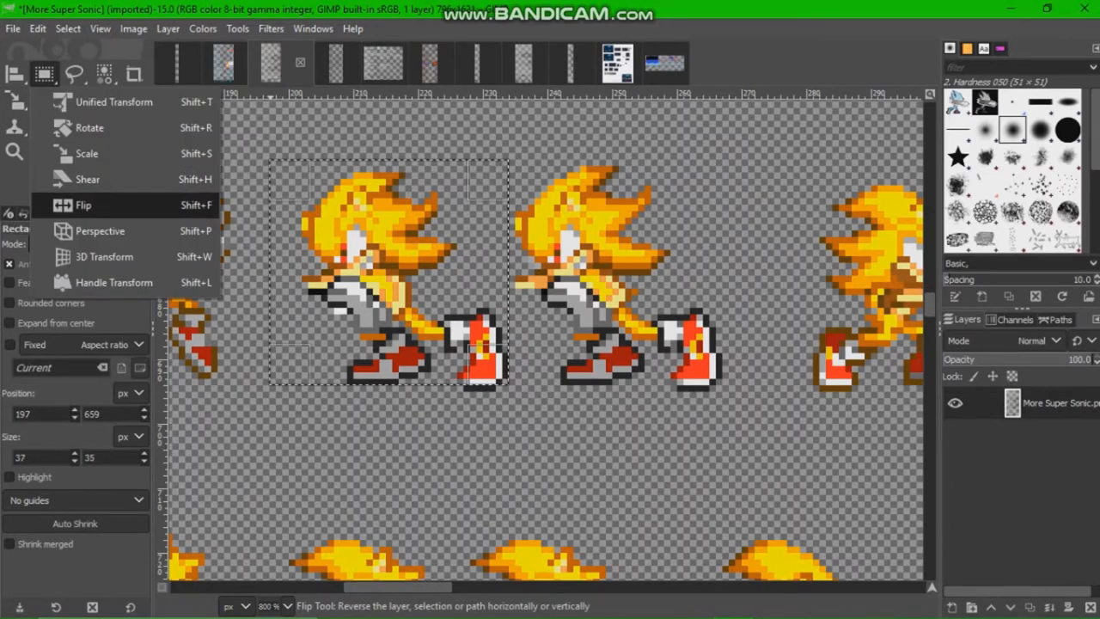
pyautogui.click(83, 204)
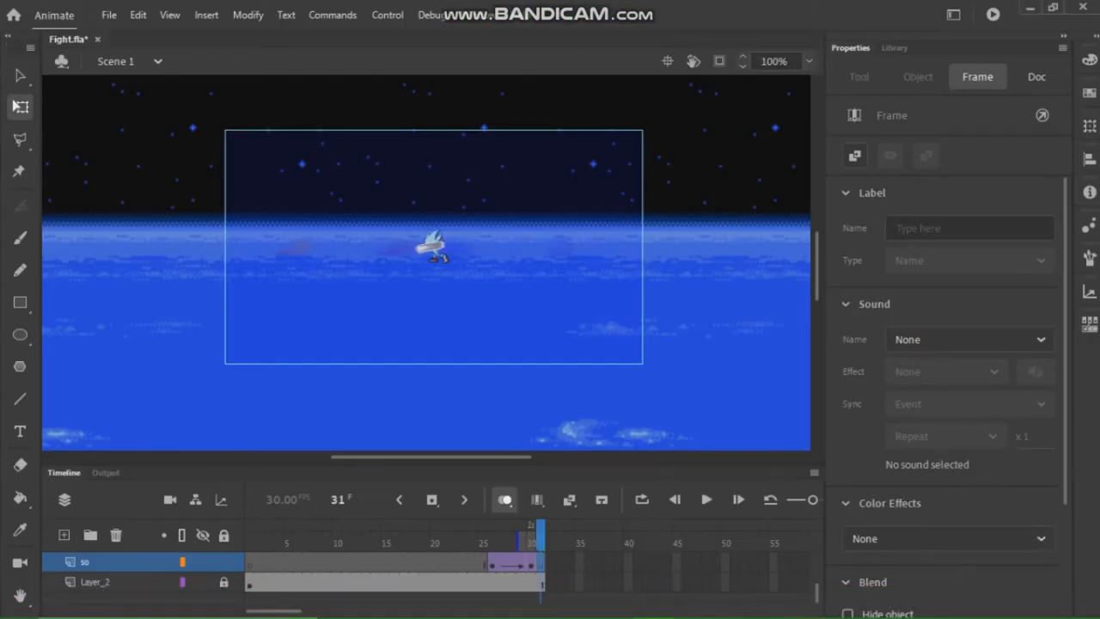
# - Paste Super Sonic onto frame 31 and move him right against Nazo's fist
pyautogui.click(431, 250)
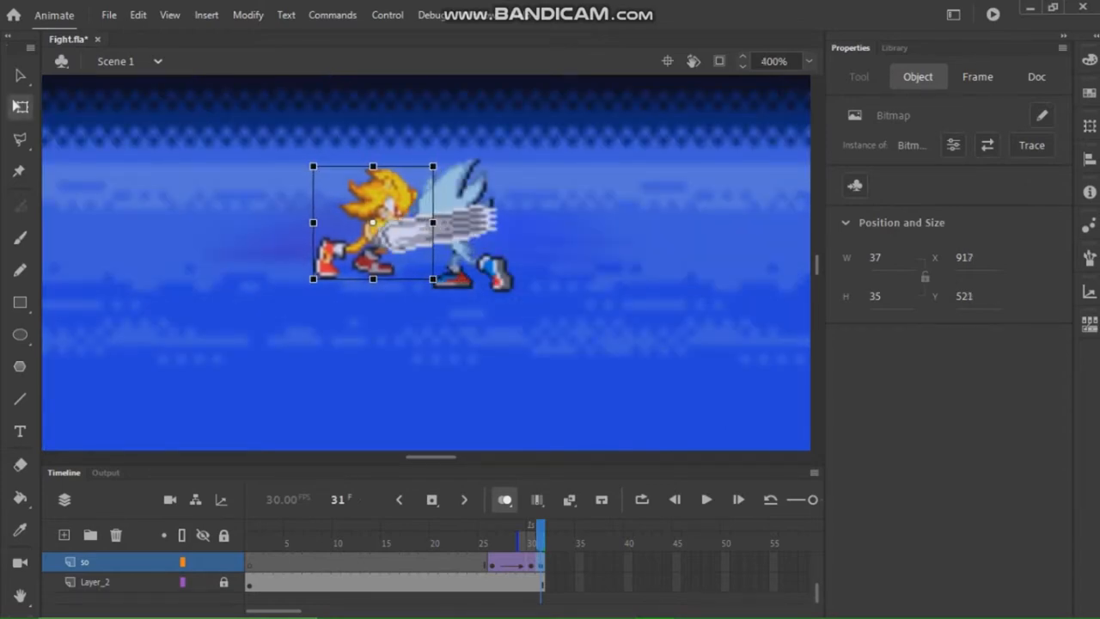
pyautogui.moveTo(371, 222); pyautogui.dragTo(378, 226)
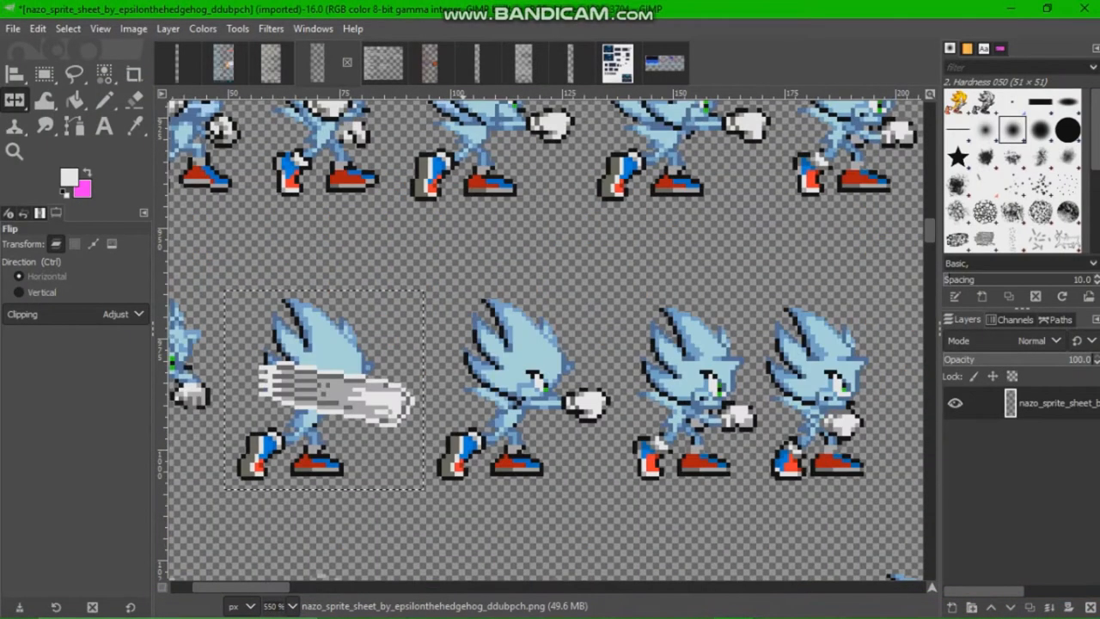
# - Finish the rectangle selection around the blasting Nazo sprite
pyautogui.click(43, 74)
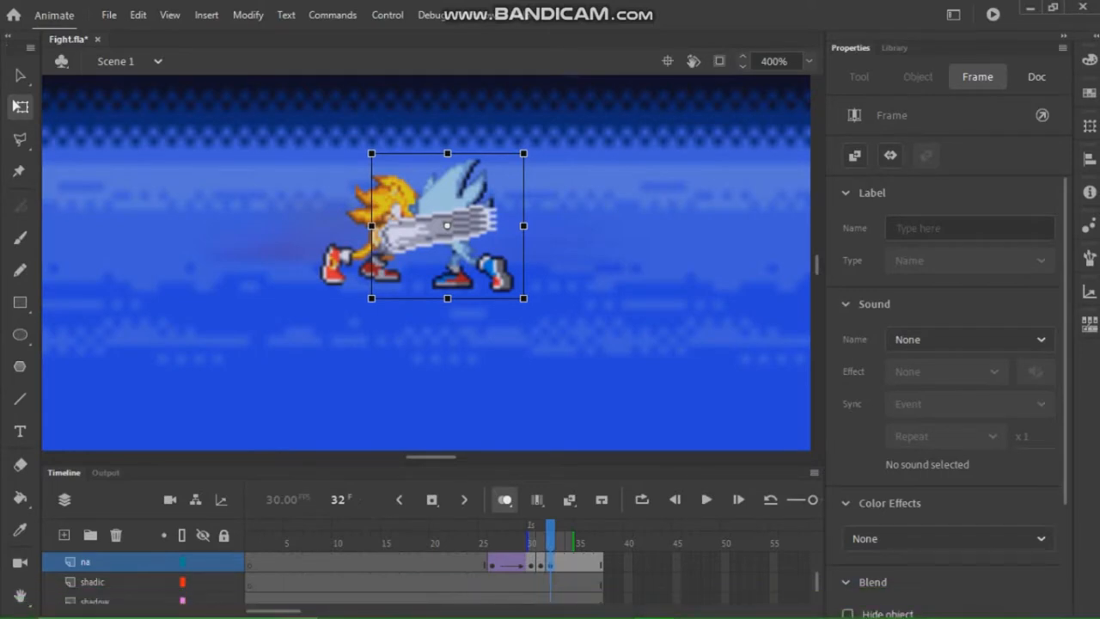
# - Swap Nazo's bitmap for a close-range punching pose and check the next frame
pyautogui.rightClick(447, 225)
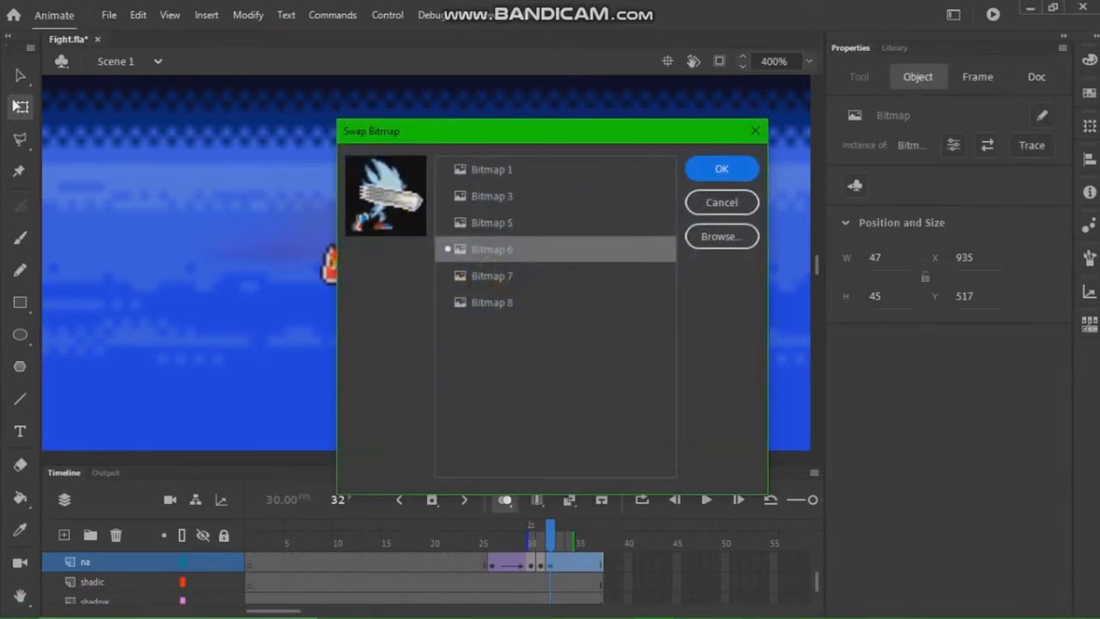
pyautogui.click(722, 168)
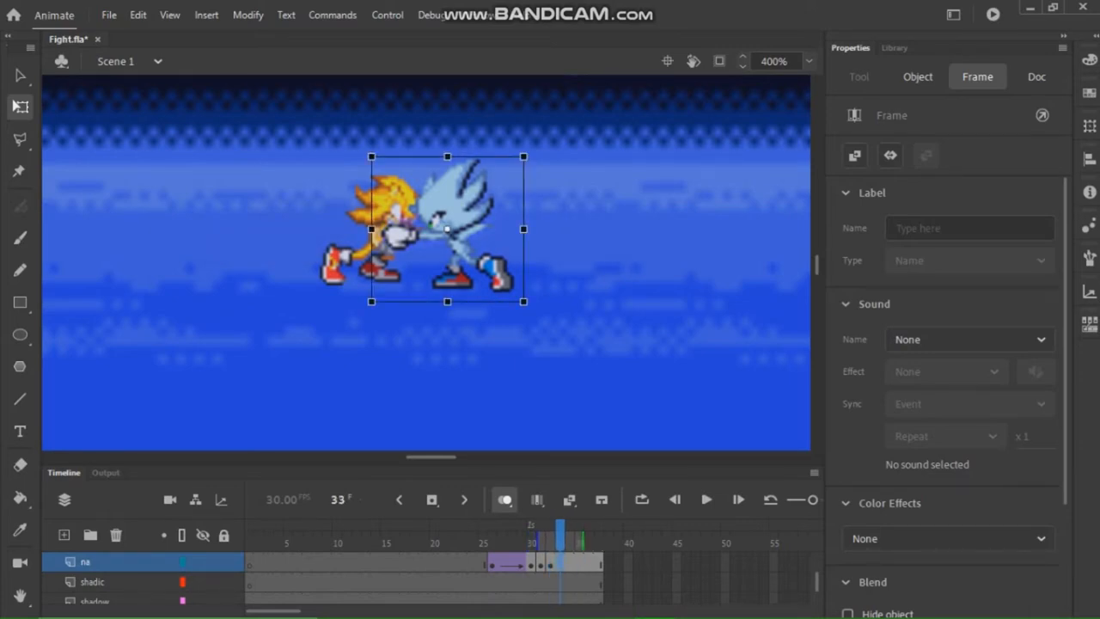
pyautogui.click(806, 62)
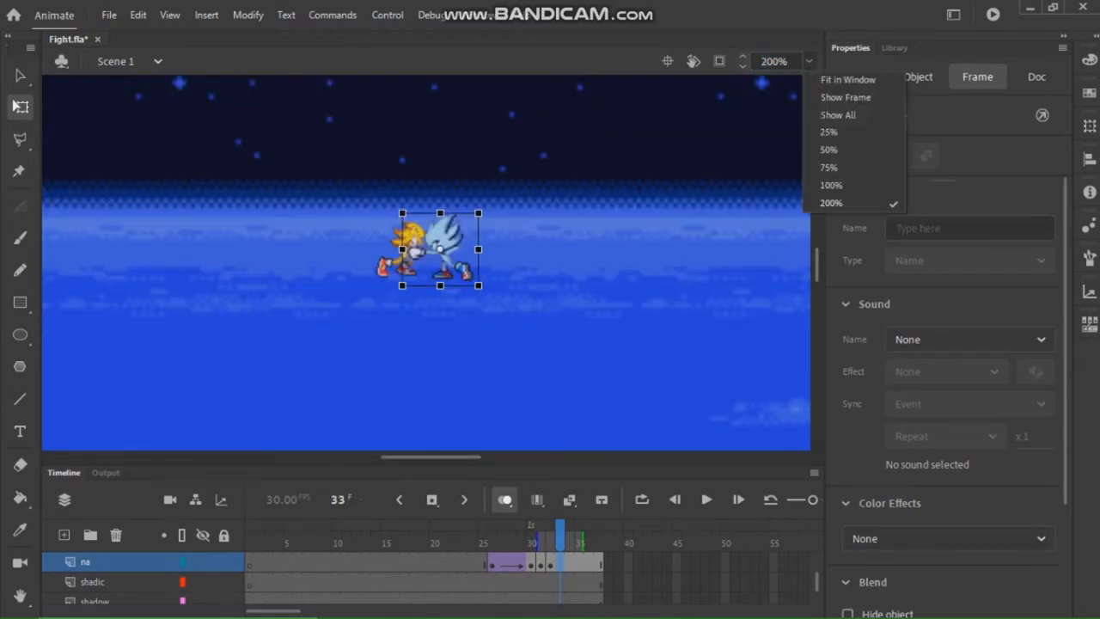
# - Keyframe the vcam layer and shrink the V-Cam frame tightly around the two fighters
pyautogui.click(832, 186)
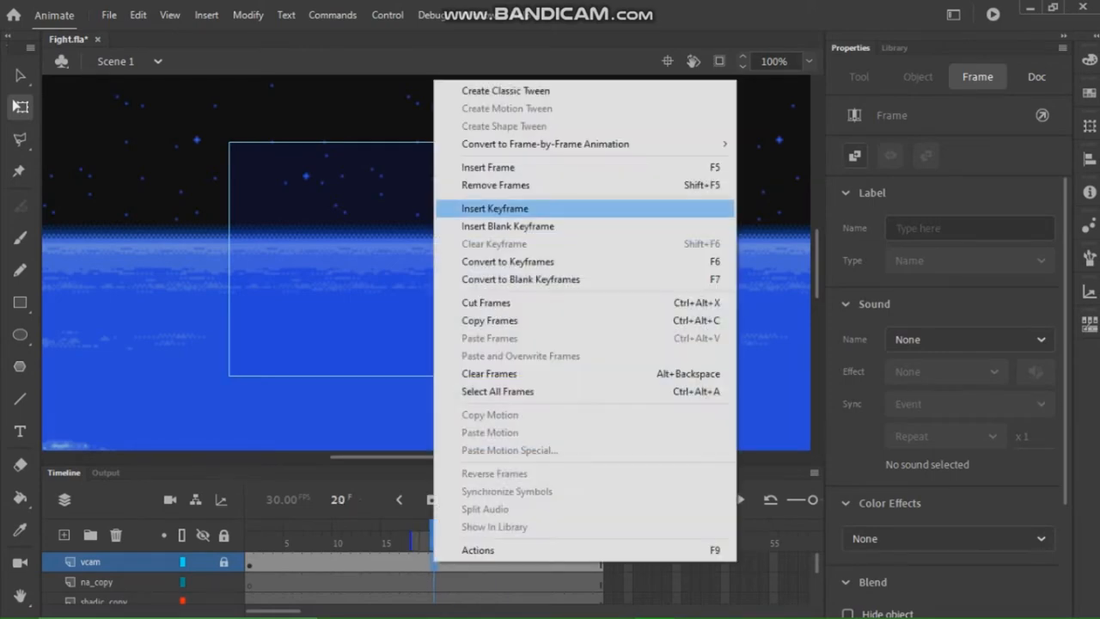
pyautogui.click(495, 208)
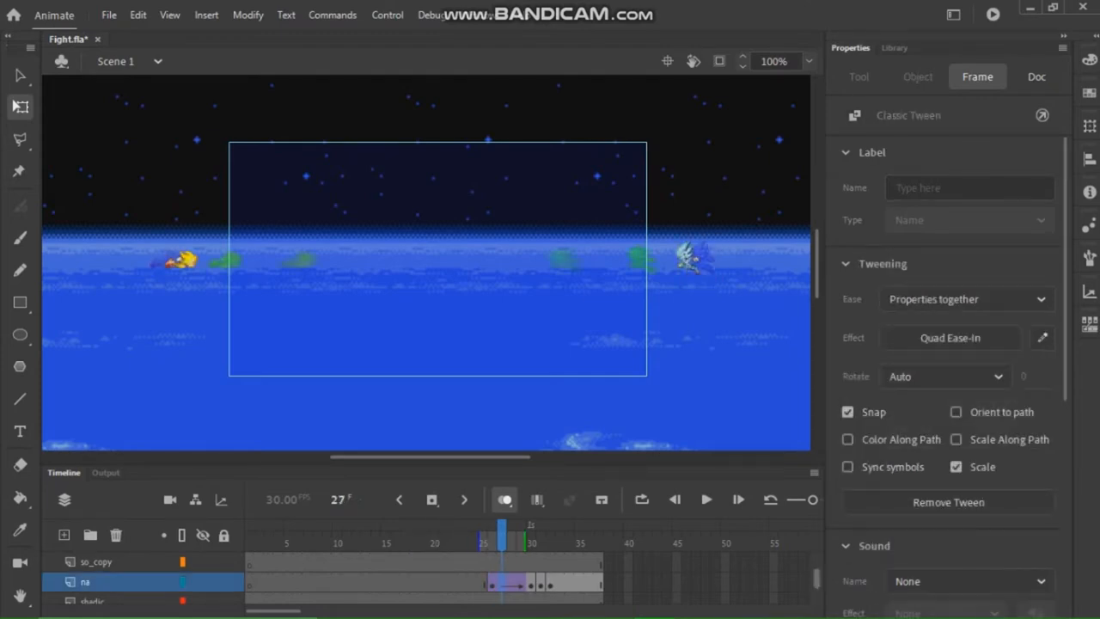
pyautogui.rightClick(502, 542)
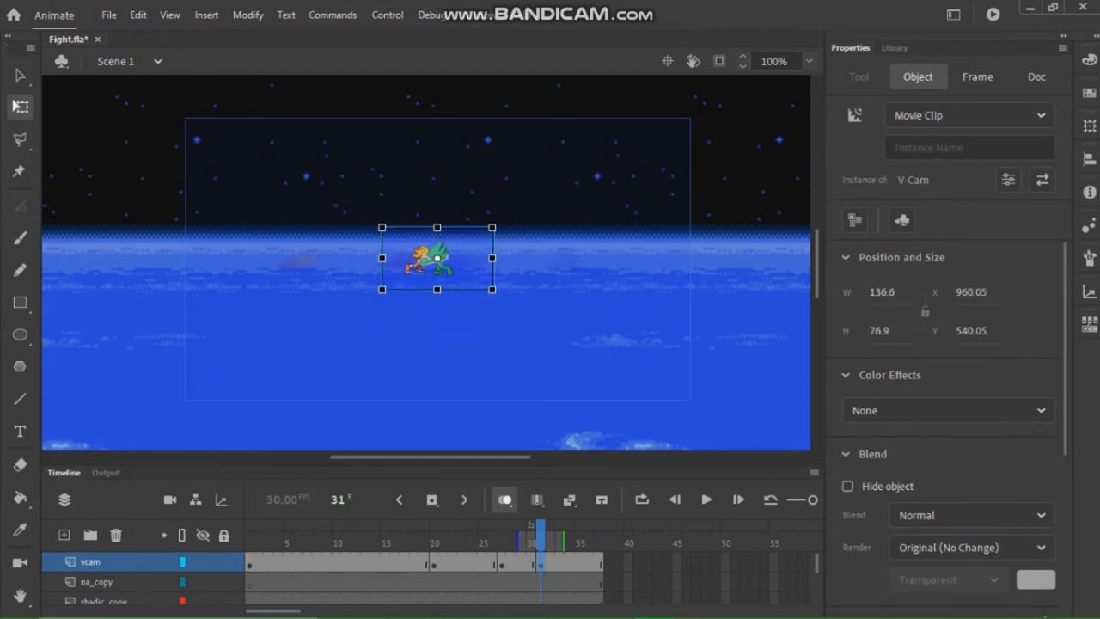
pyautogui.moveTo(437, 258); pyautogui.dragTo(429, 258)
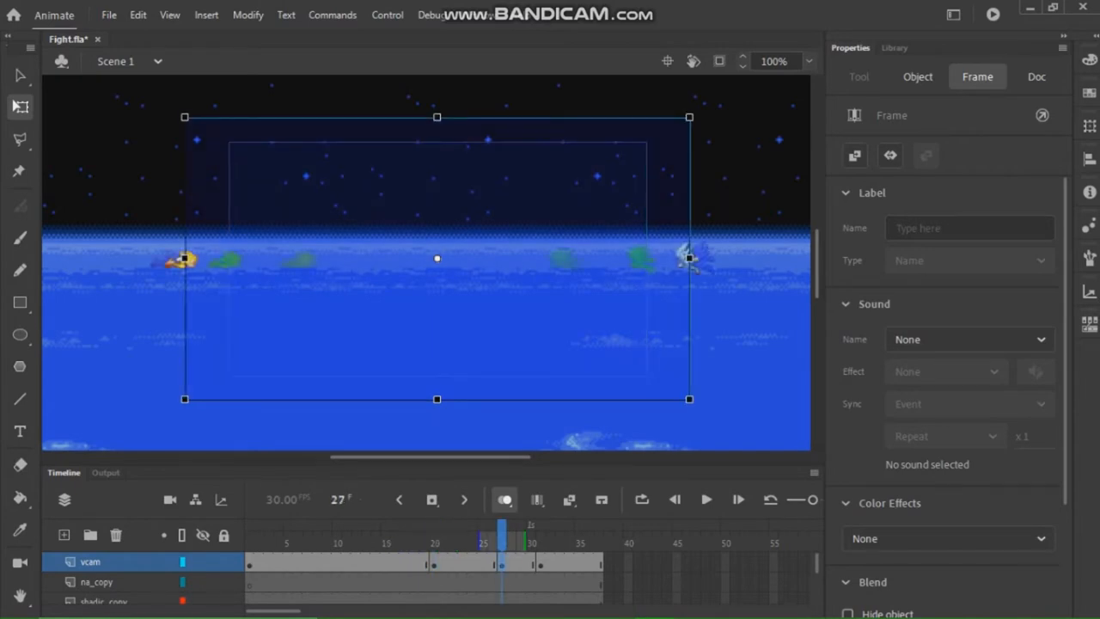
# - Classic-tween the V-Cam frames so the camera zooms in on the fighters by frame 35
pyautogui.click(405, 533)
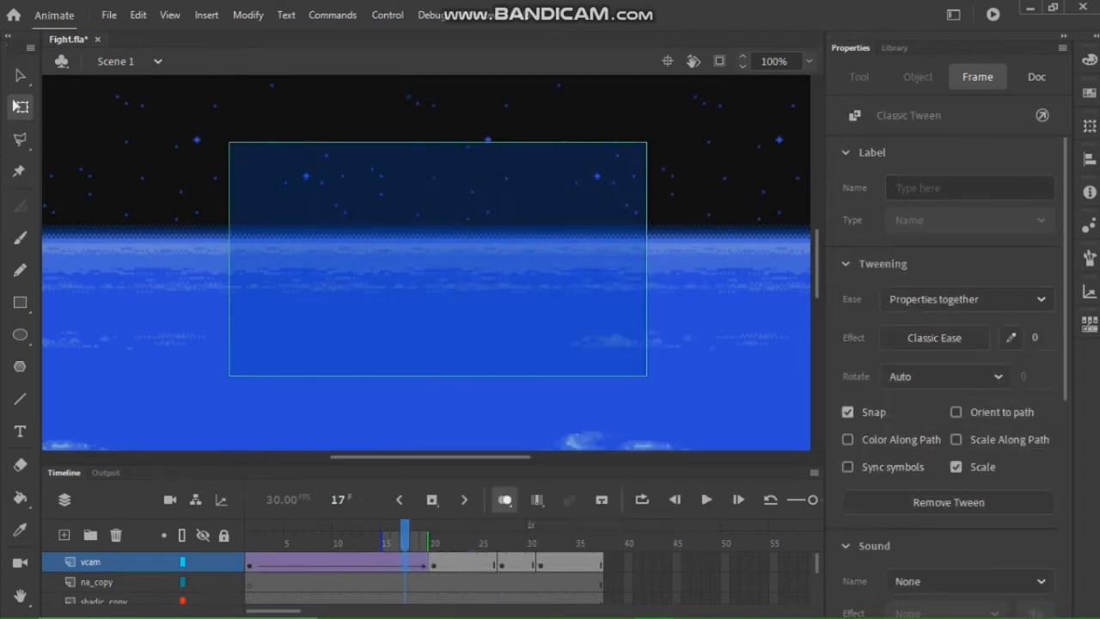
pyautogui.click(460, 533)
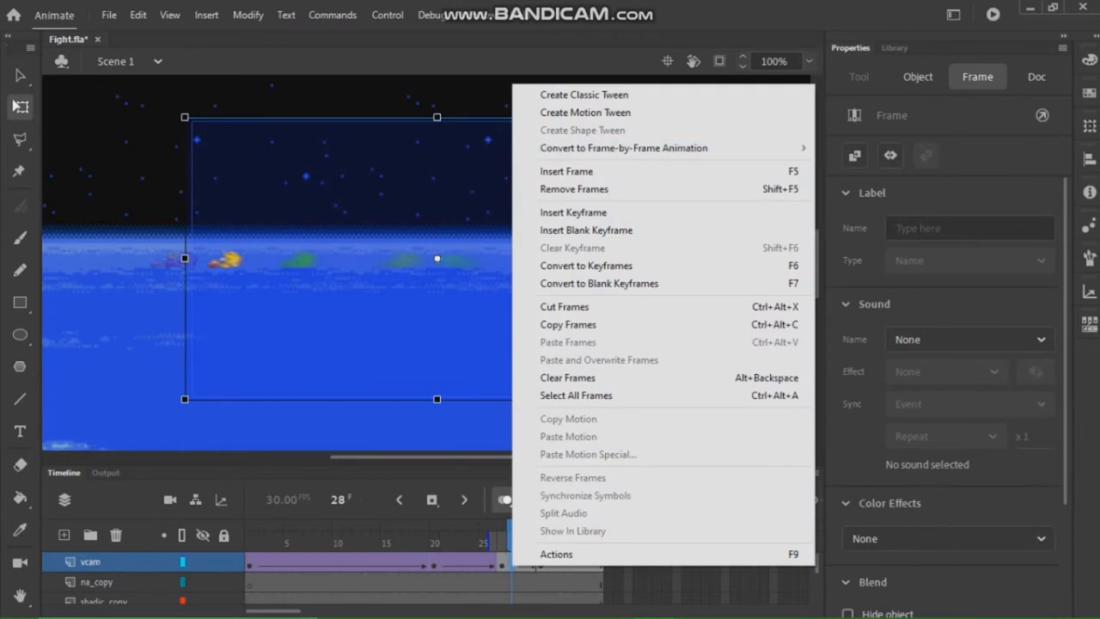
pyautogui.click(584, 95)
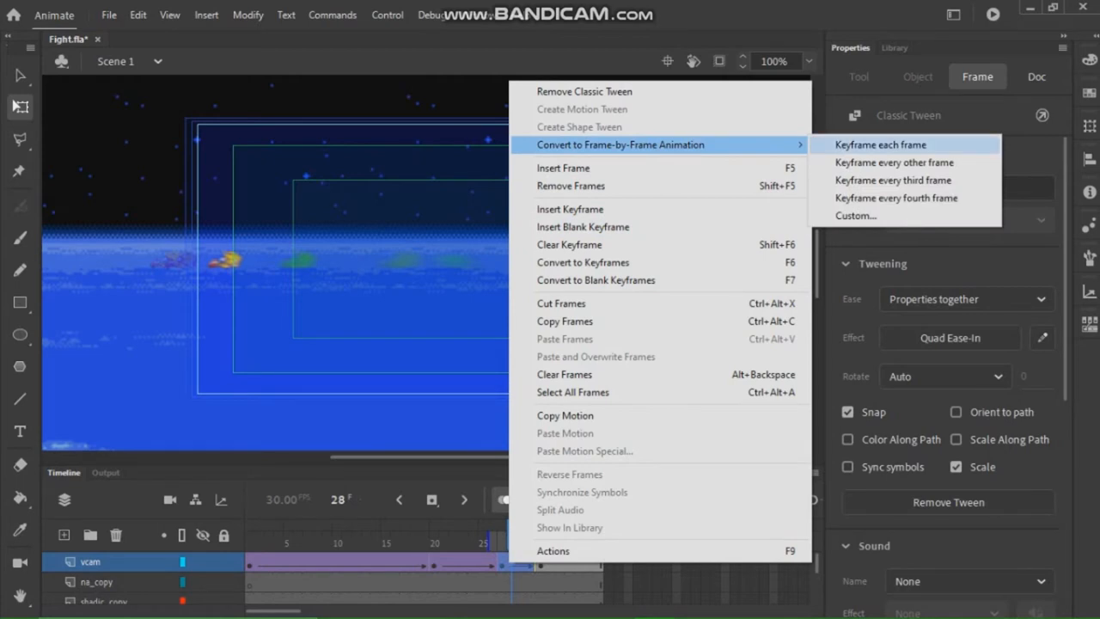
pyautogui.click(880, 144)
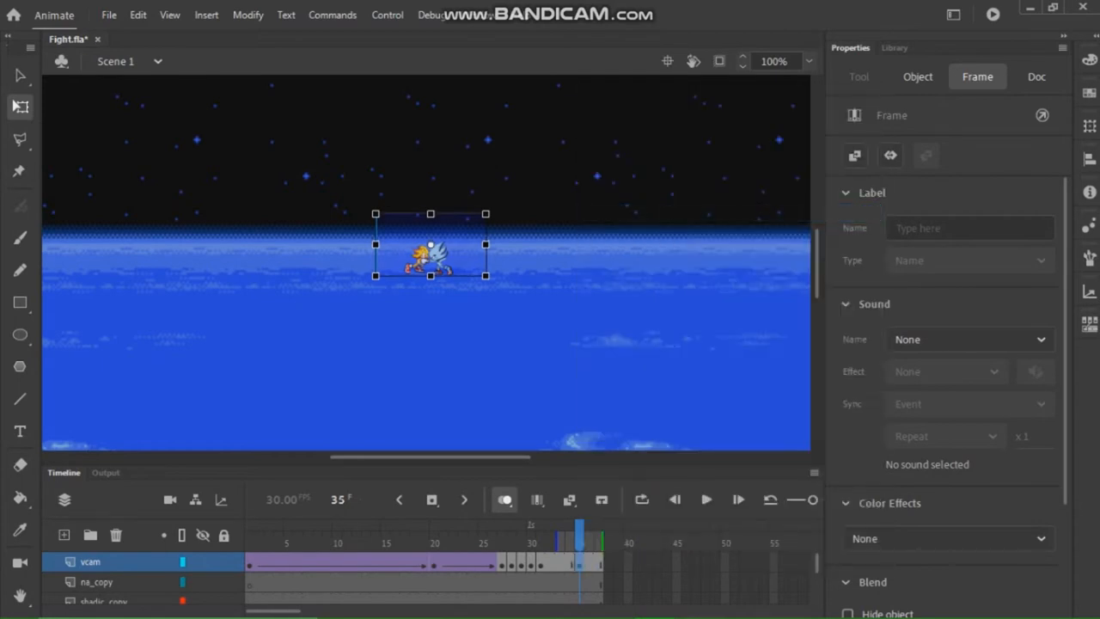
# - Classic-tween the V-Cam's tighter zoom to frame 43 with an Ease In Out Quad curve
pyautogui.moveTo(429, 244); pyautogui.dragTo(429, 260)
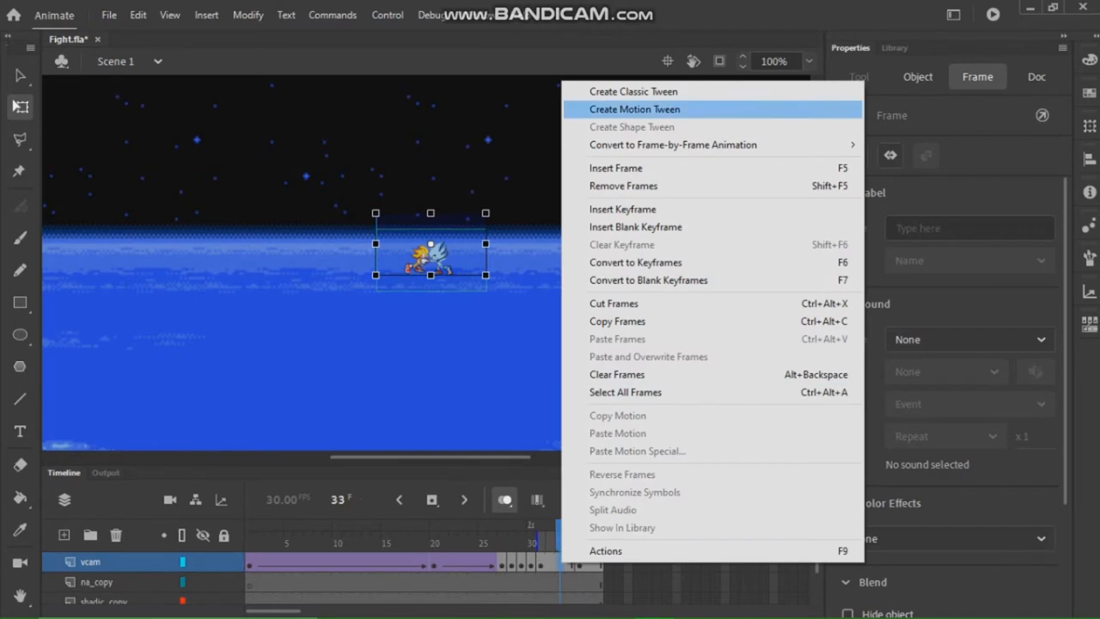
pyautogui.click(634, 108)
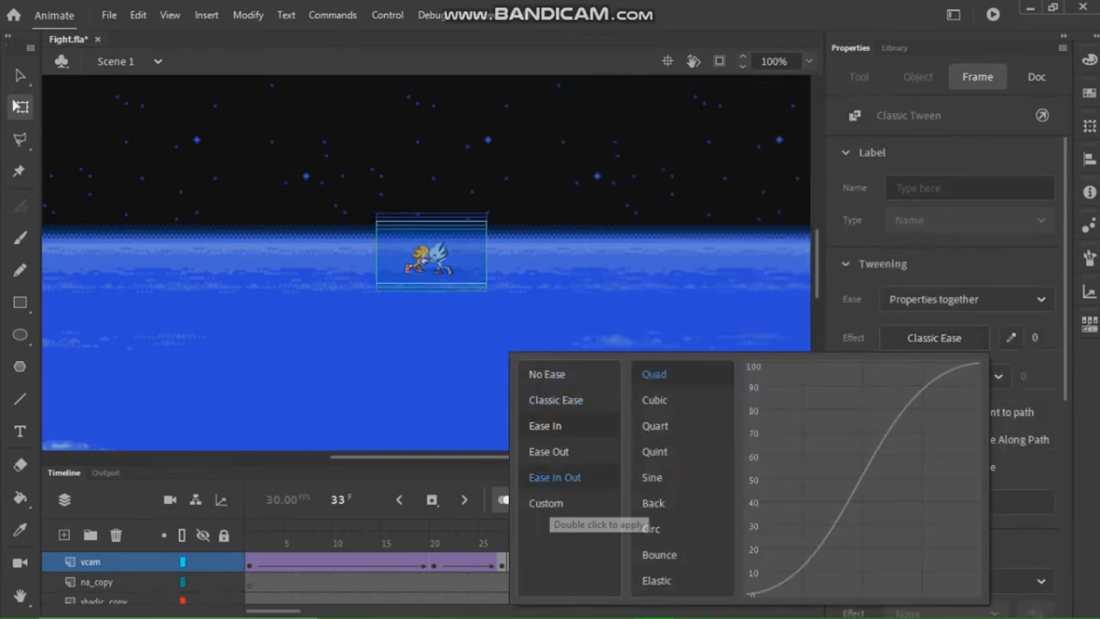
pyautogui.click(545, 426)
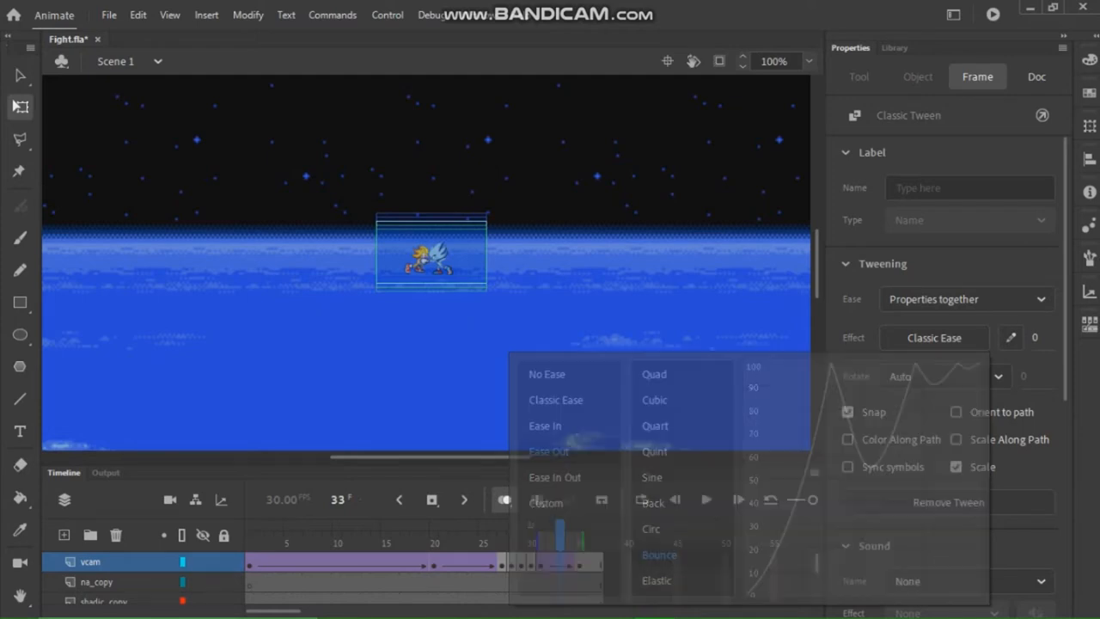
pyautogui.click(660, 554)
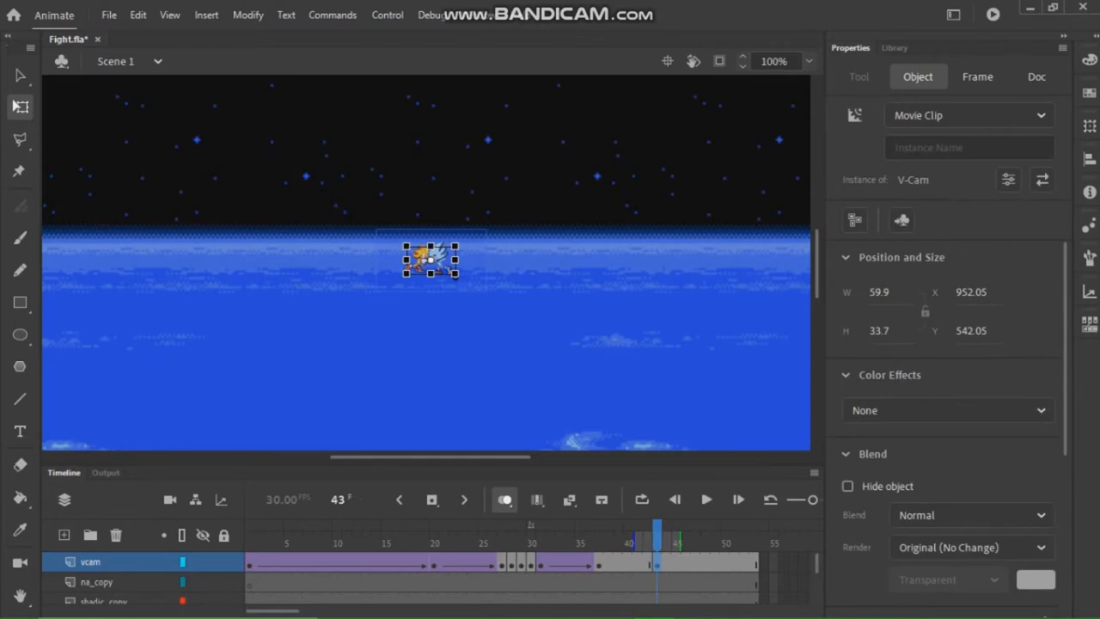
# - Shrink the V-Cam closer on the fighters and tween it to a new keyframe near frame 75
pyautogui.moveTo(429, 261); pyautogui.dragTo(420, 255)
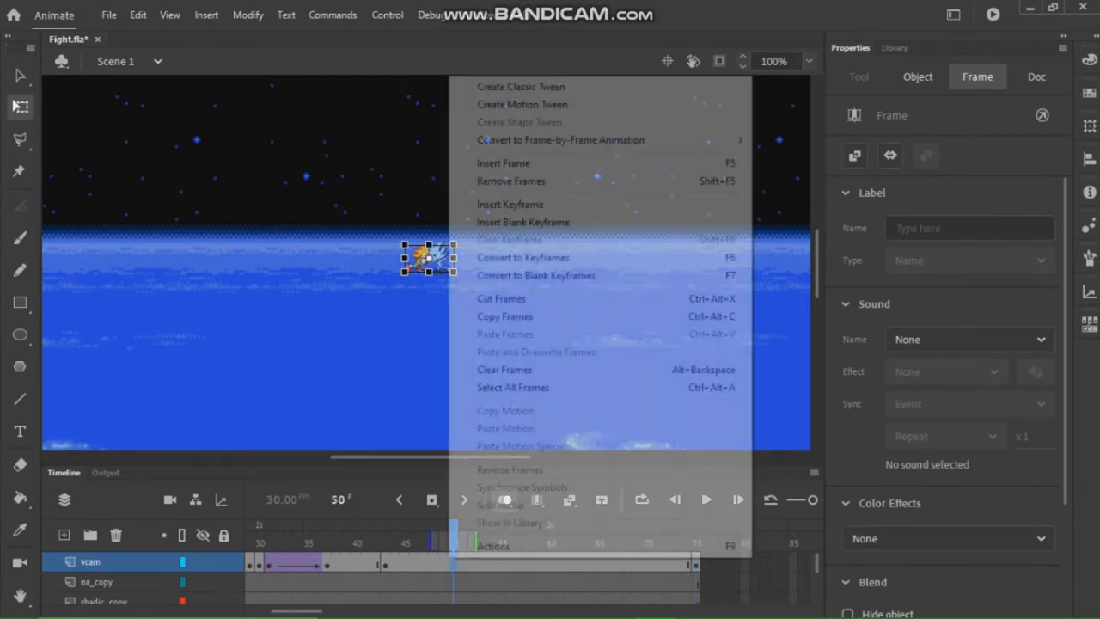
pyautogui.click(522, 105)
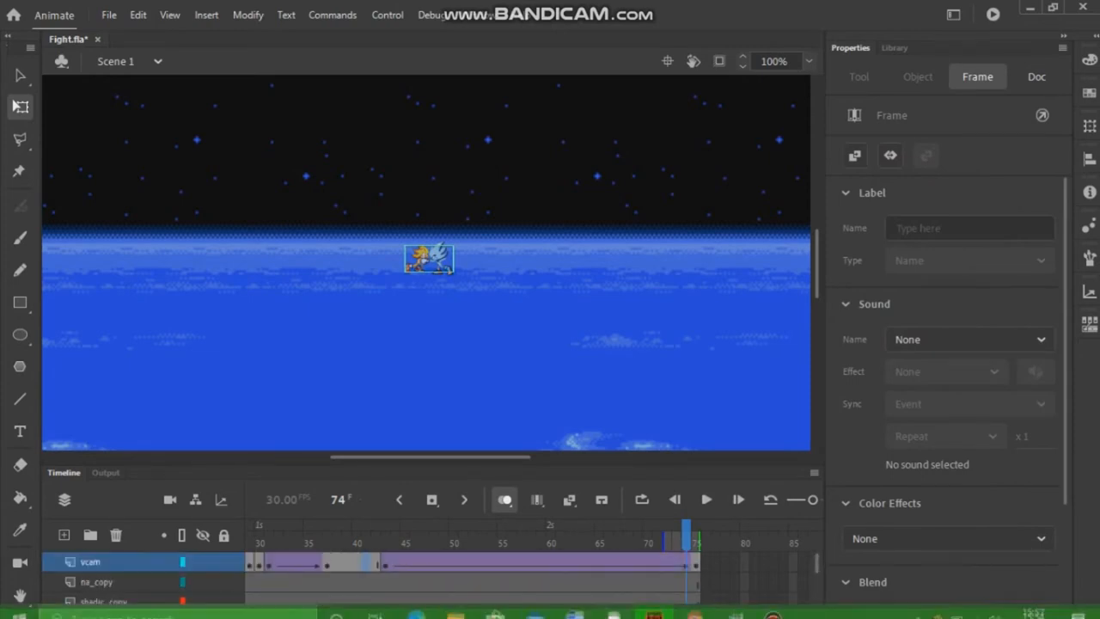
pyautogui.click(327, 533)
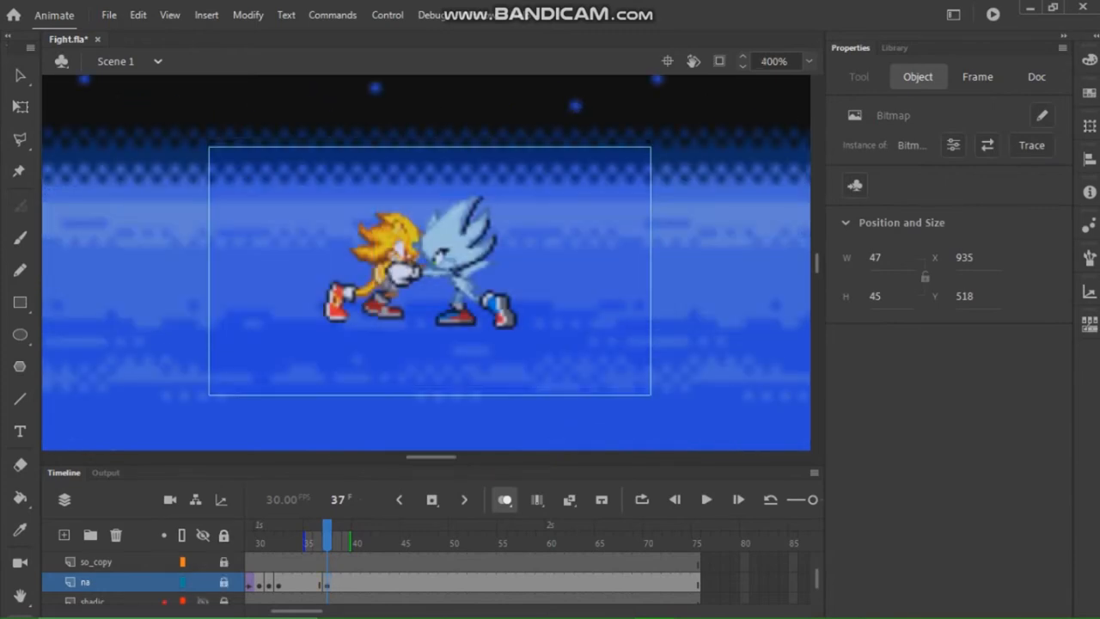
# - Classic-tween Nazo's layer from frame 37 and give the tween a bounce ease-out
pyautogui.click(976, 76)
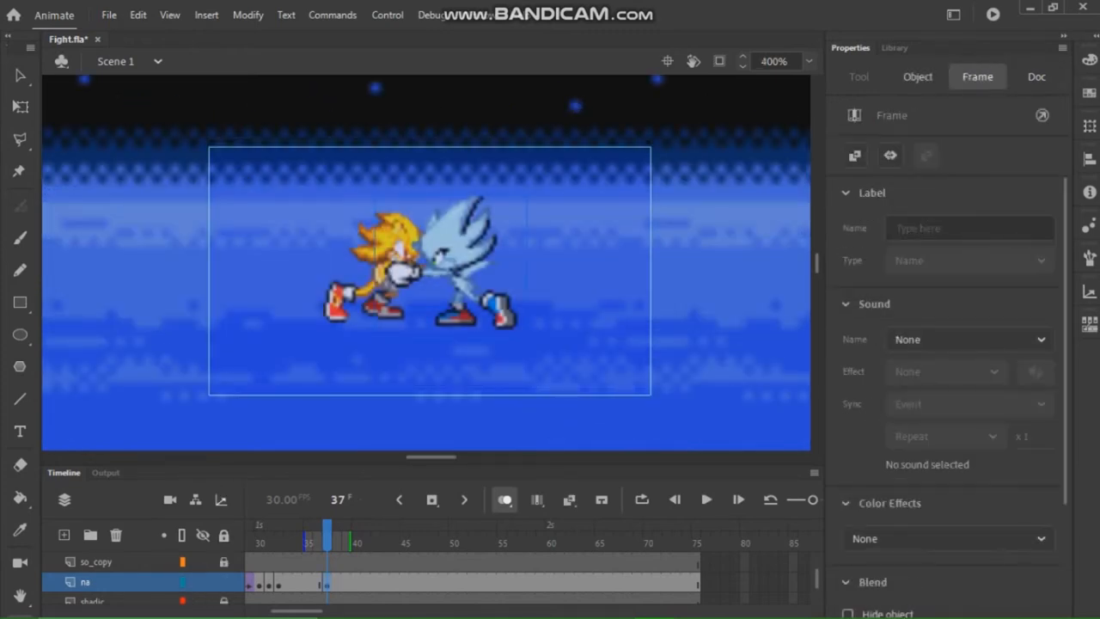
pyautogui.click(413, 266)
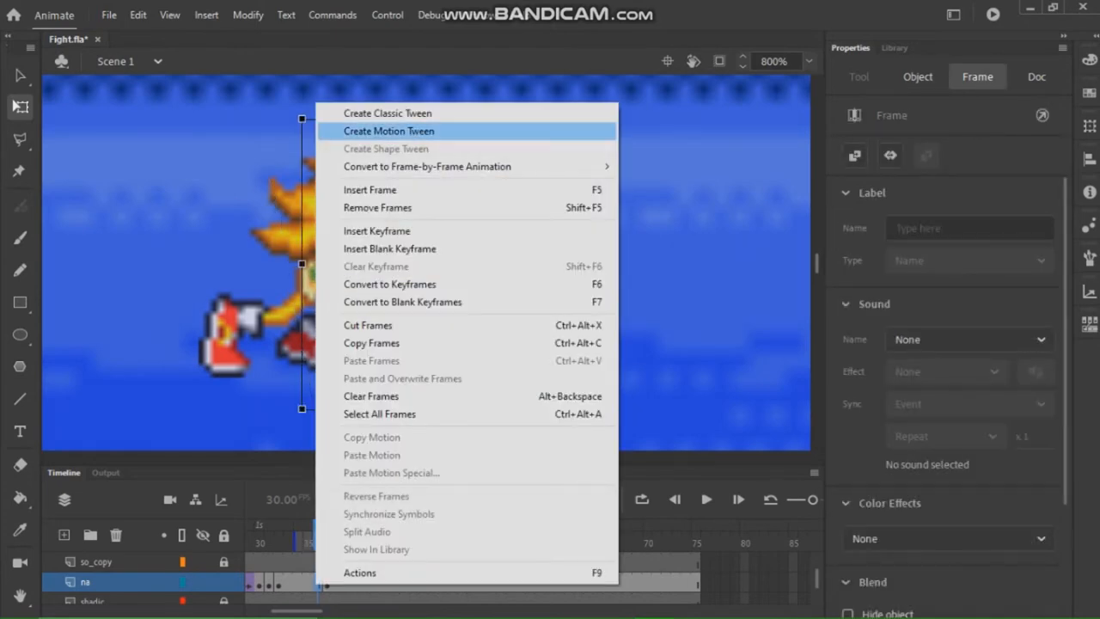
pyautogui.click(389, 131)
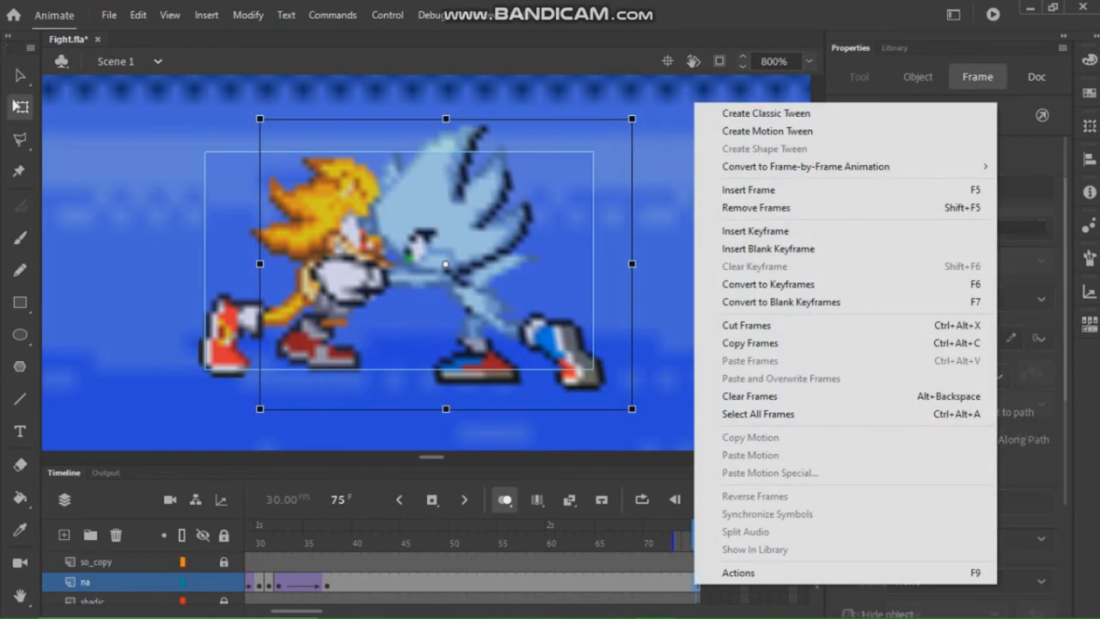
pyautogui.click(765, 114)
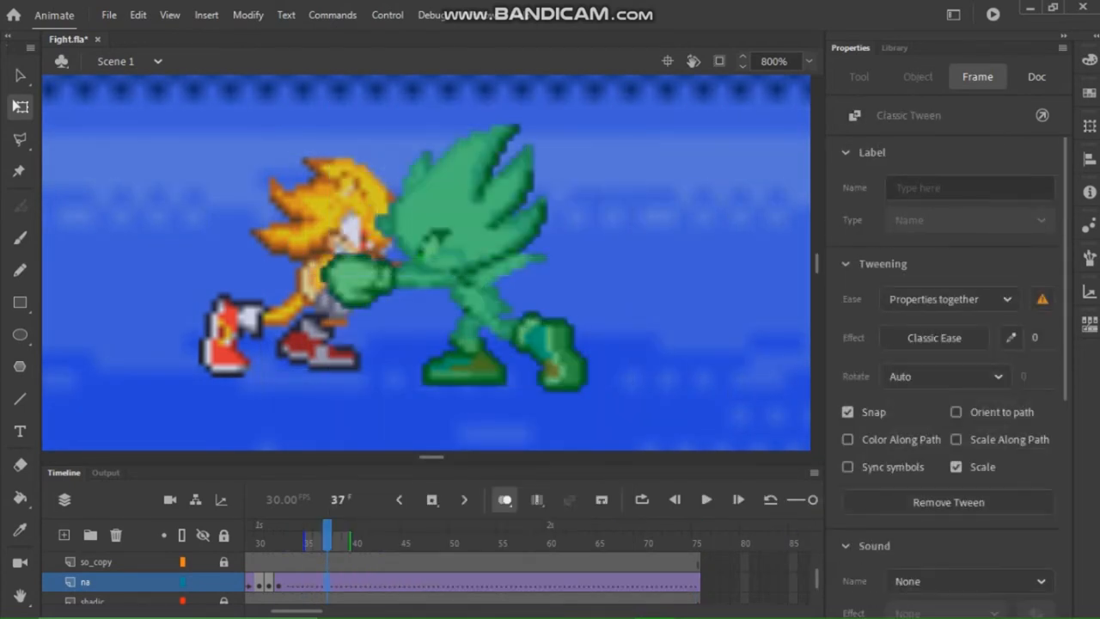
pyautogui.rightClick(684, 543)
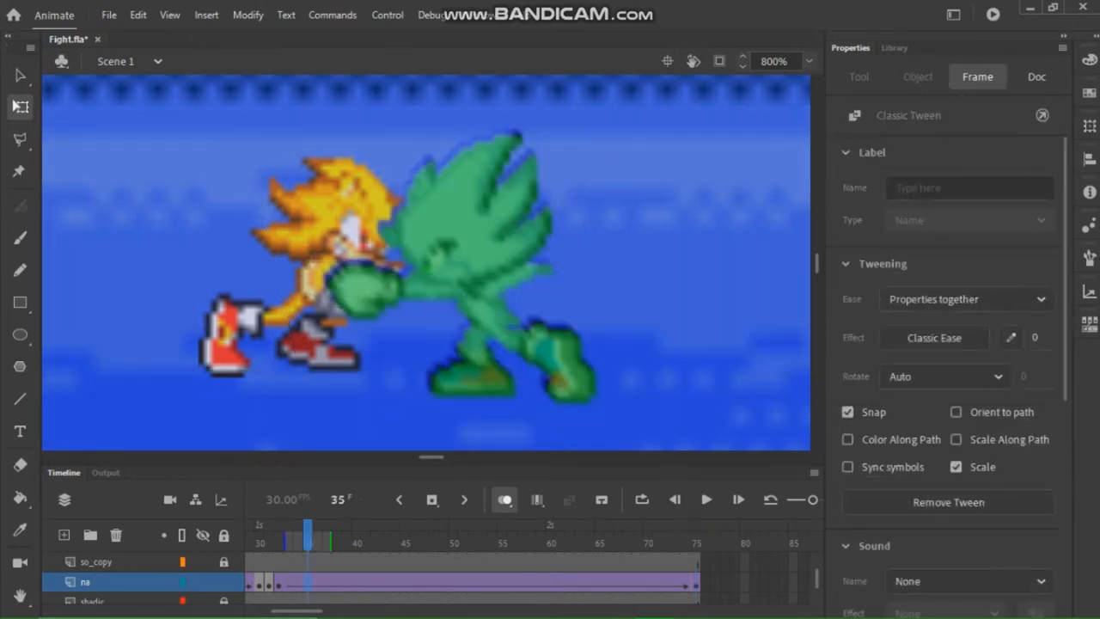
pyautogui.click(935, 337)
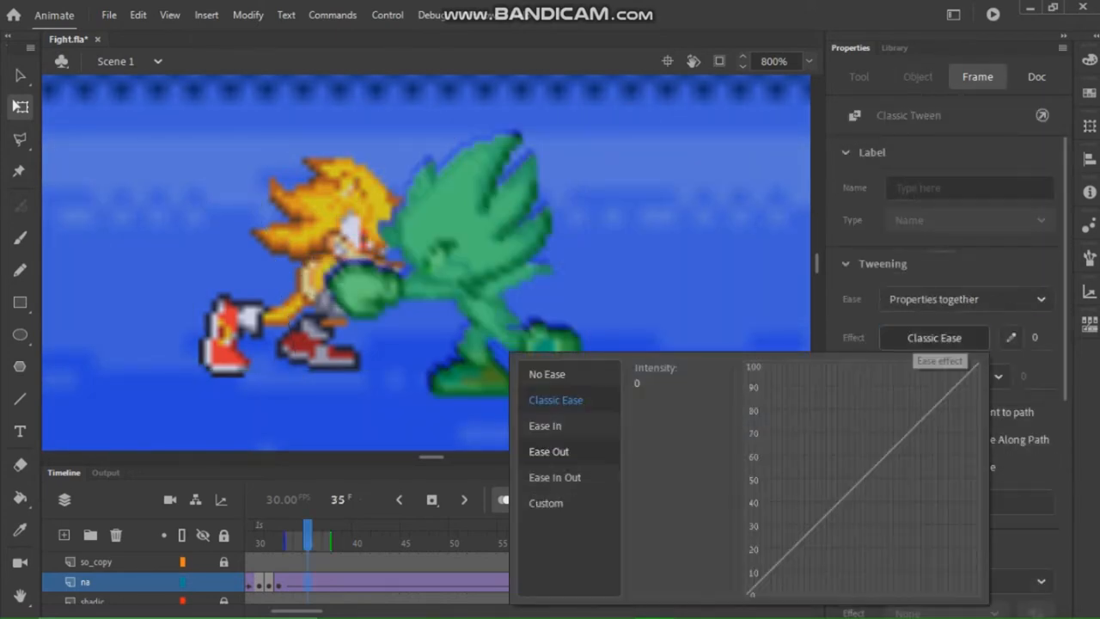
pyautogui.click(544, 427)
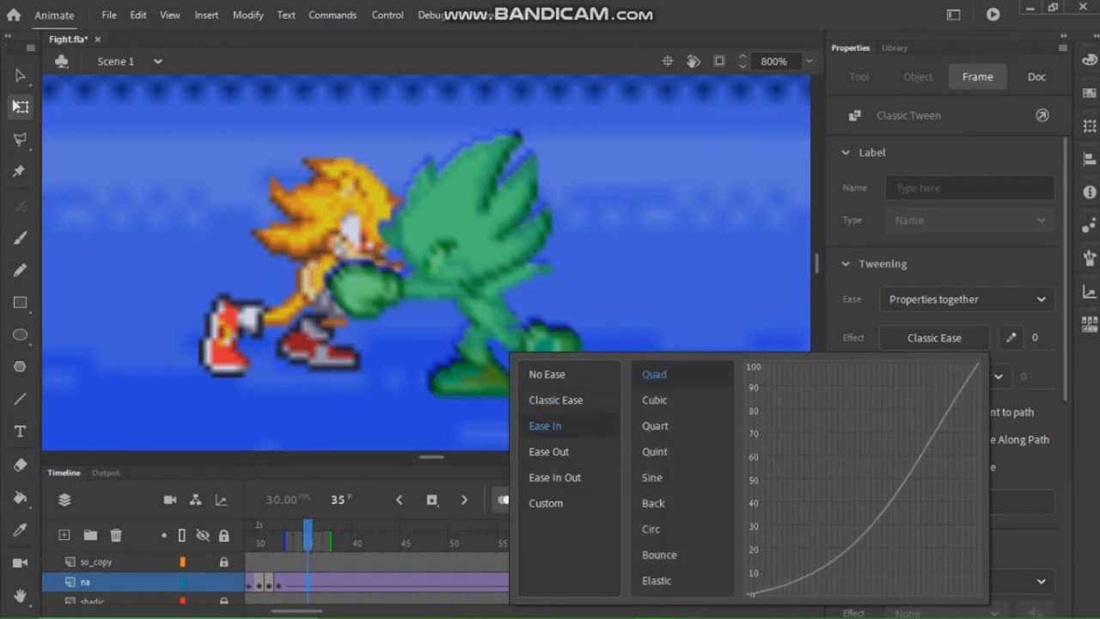
pyautogui.click(549, 450)
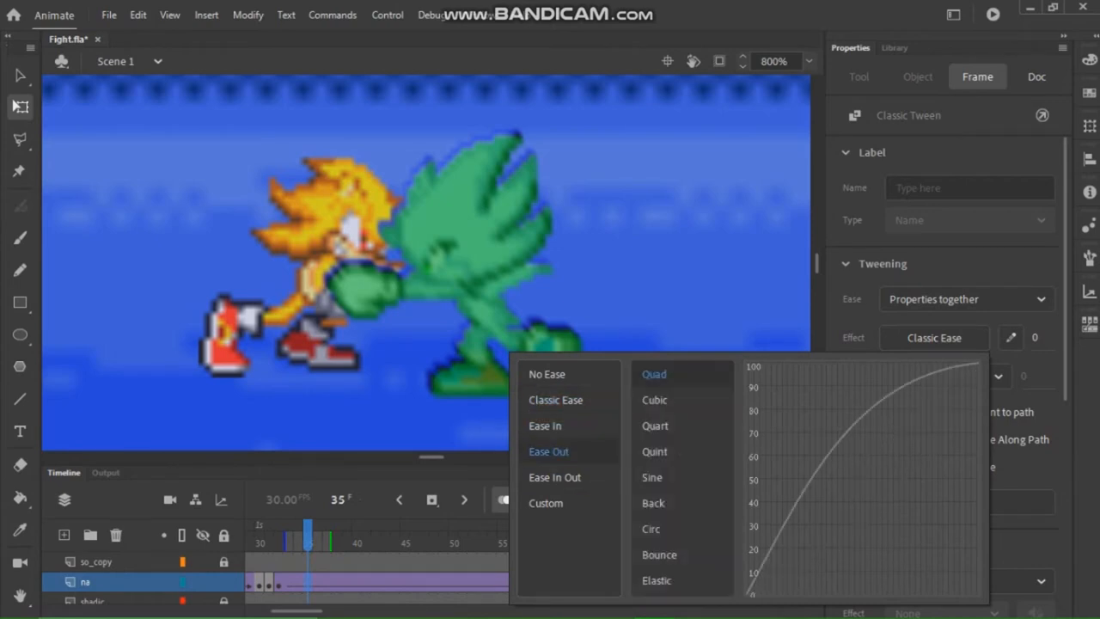
pyautogui.moveTo(660, 554)
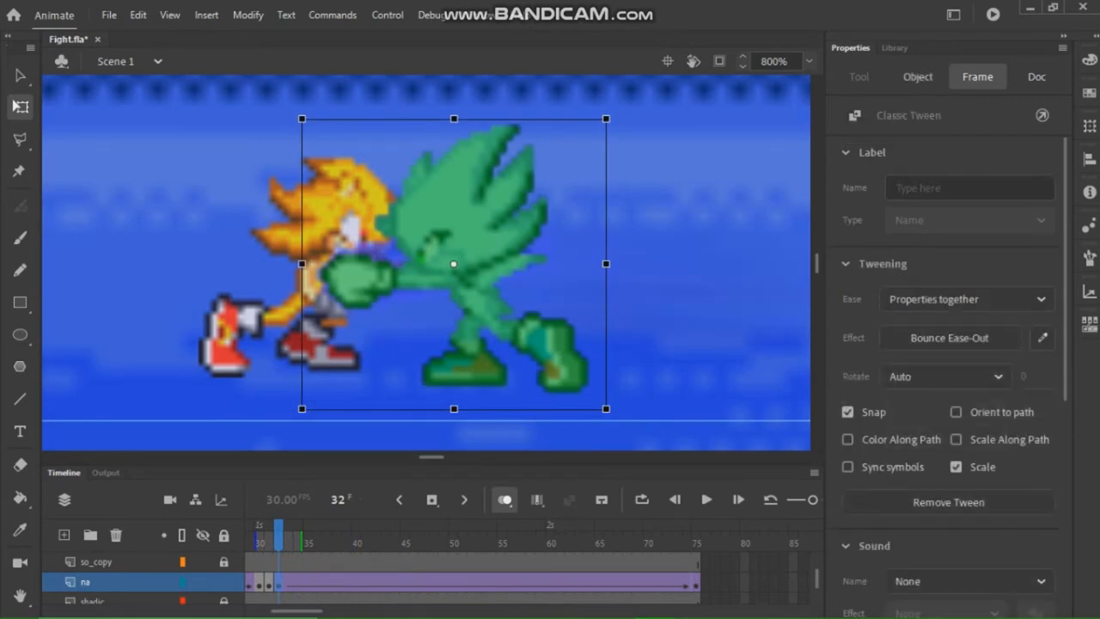
pyautogui.click(918, 76)
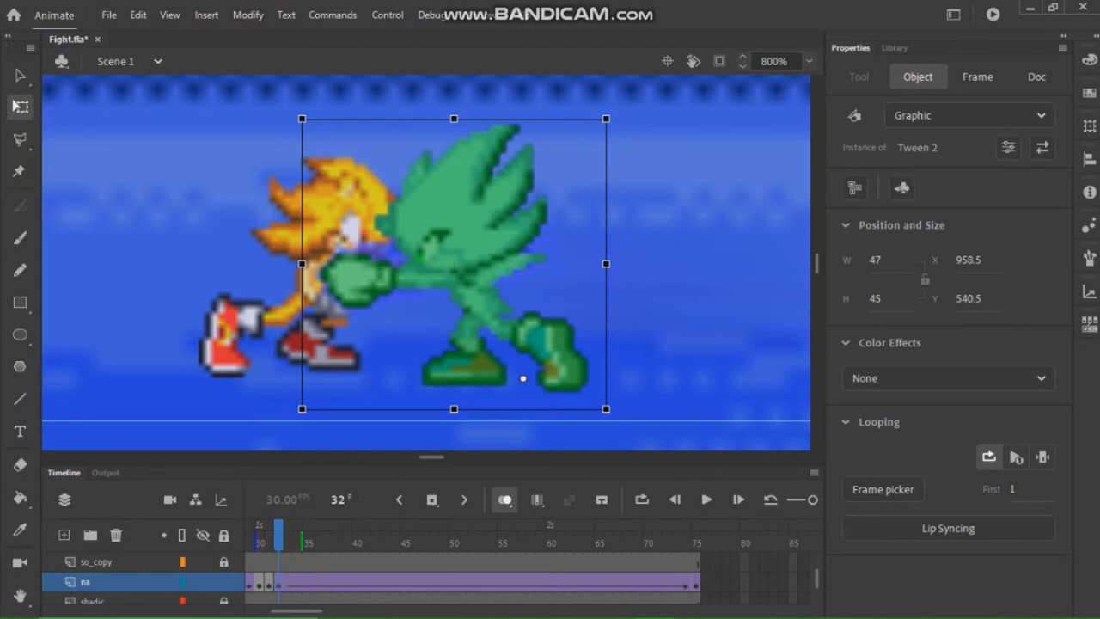
# - Classic-tween the so layer and skew the golden hedgehog into its punch at frame 75
pyautogui.click(705, 498)
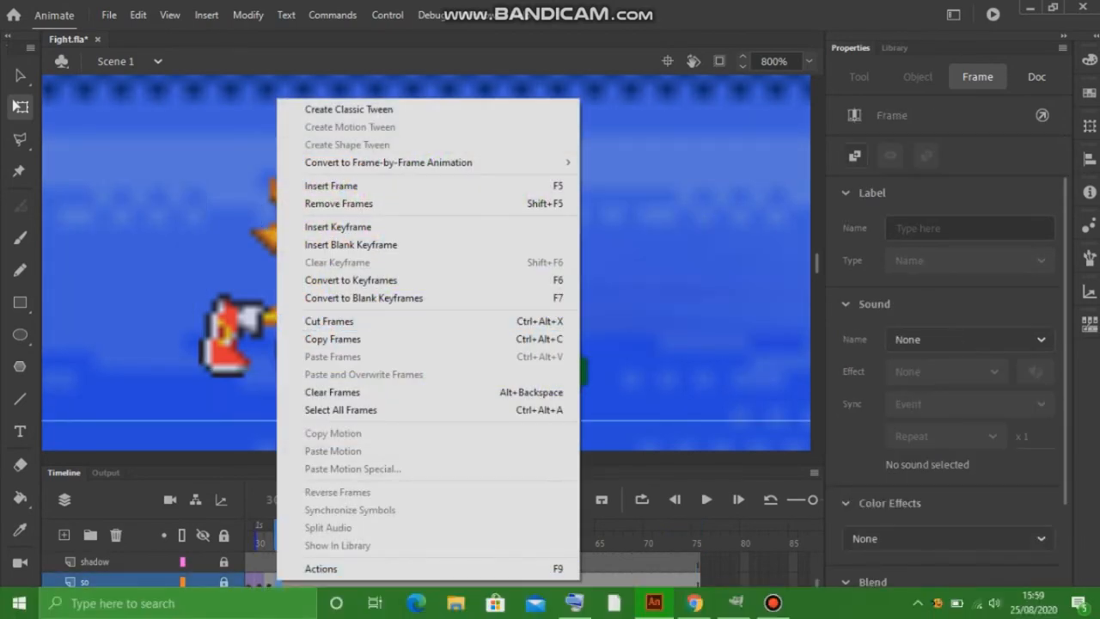
pyautogui.click(347, 110)
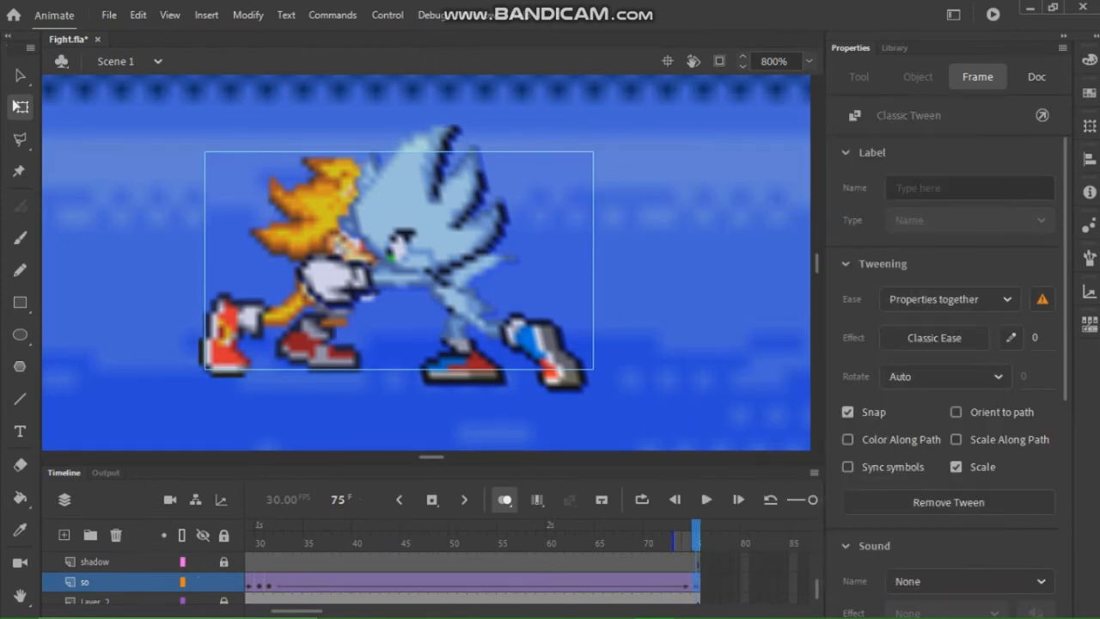
pyautogui.click(344, 266)
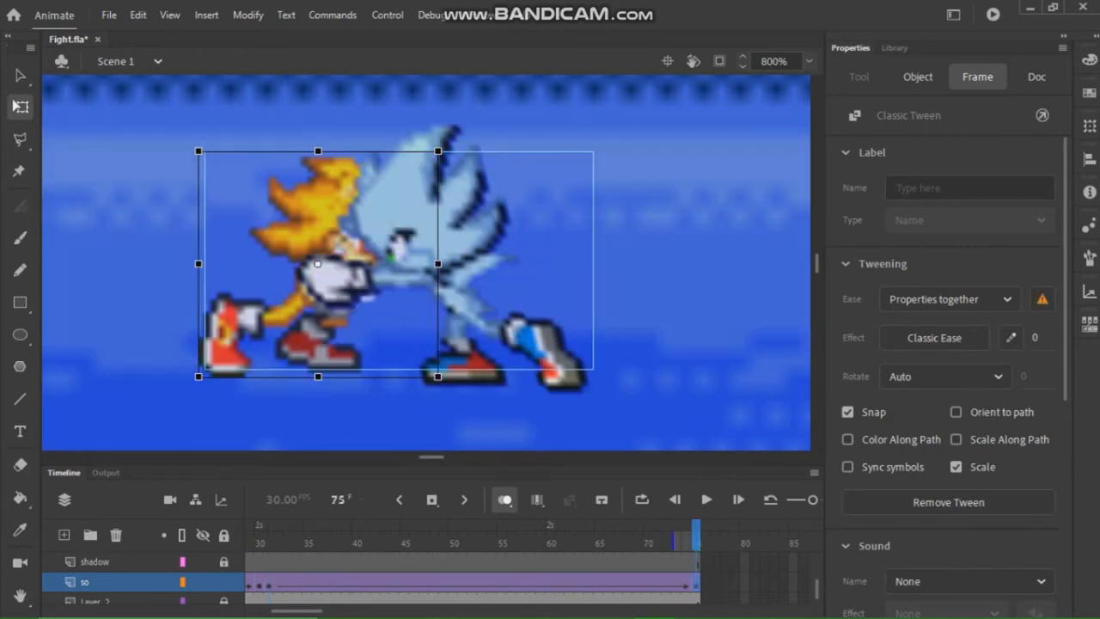
pyautogui.click(918, 75)
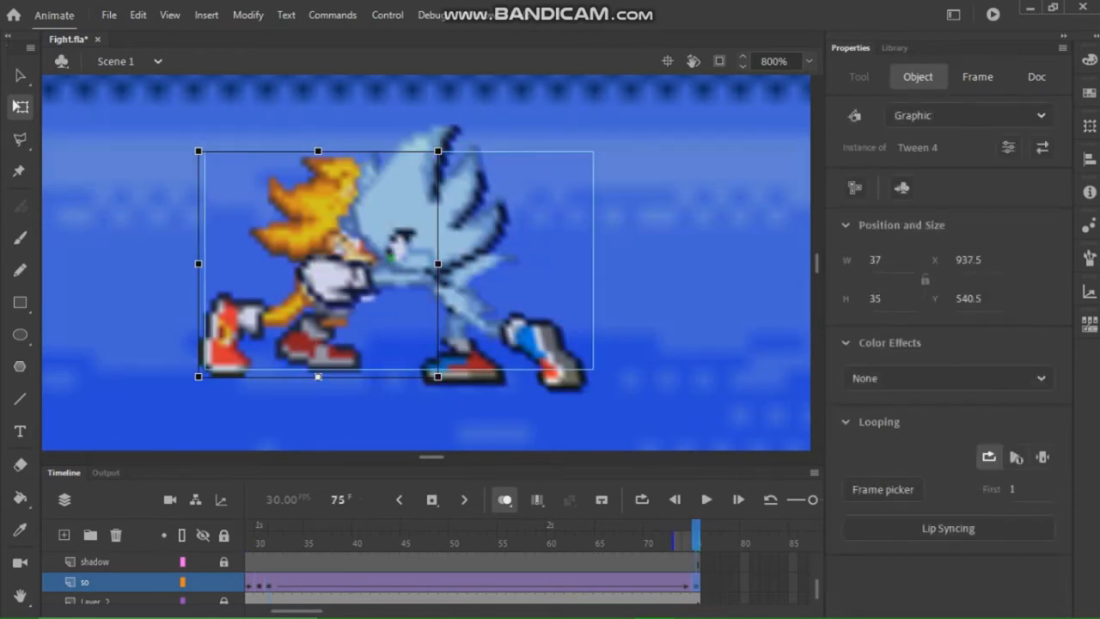
pyautogui.click(976, 76)
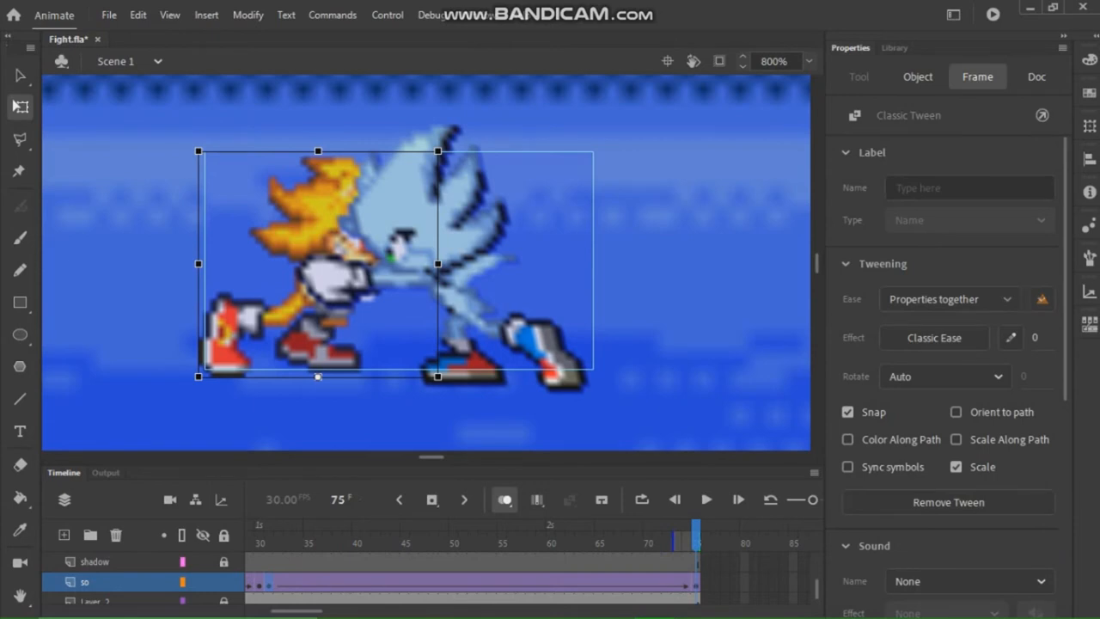
pyautogui.click(266, 526)
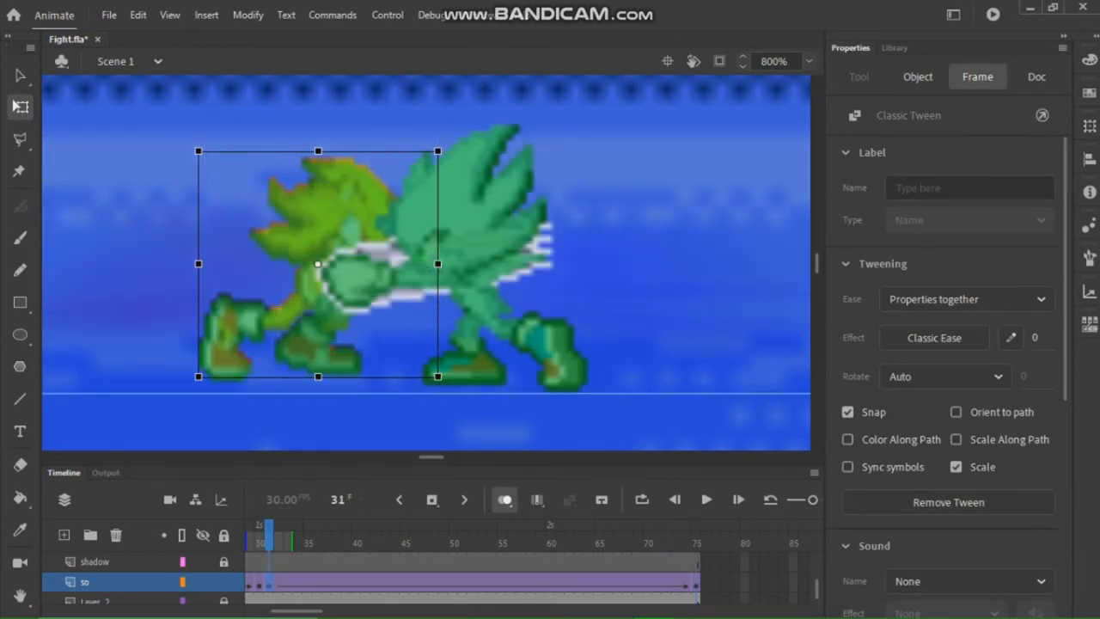
pyautogui.click(918, 76)
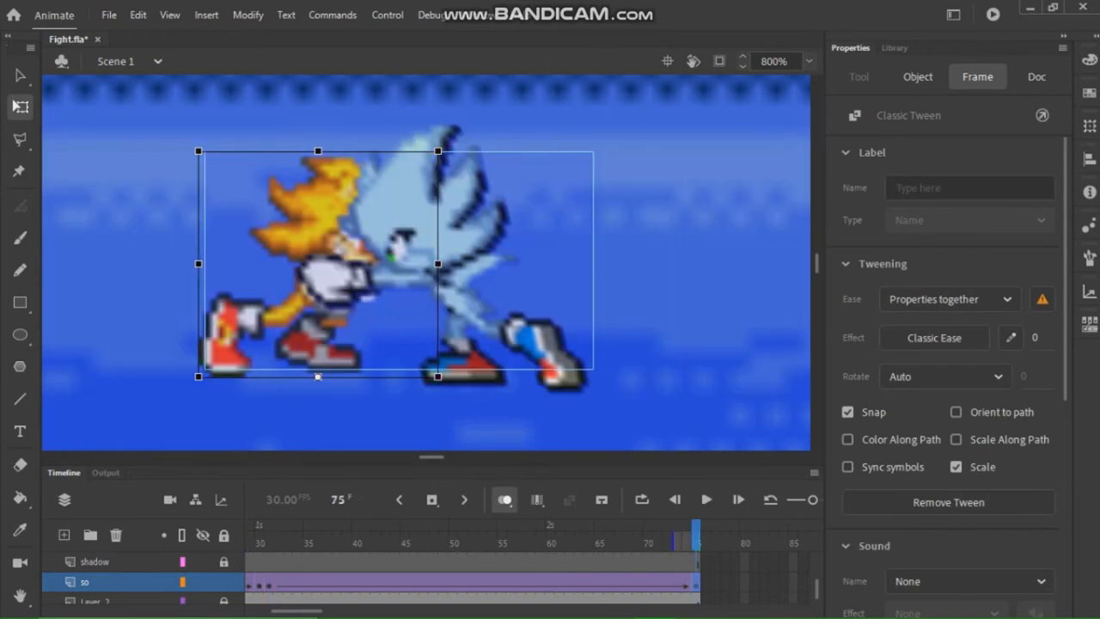
pyautogui.click(918, 76)
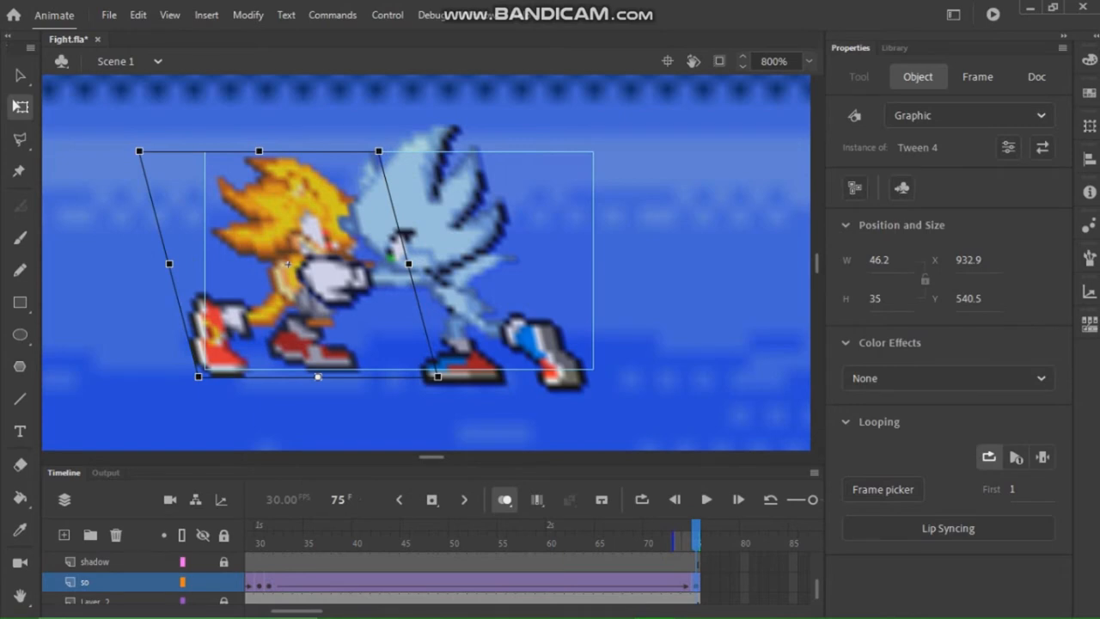
pyautogui.click(357, 529)
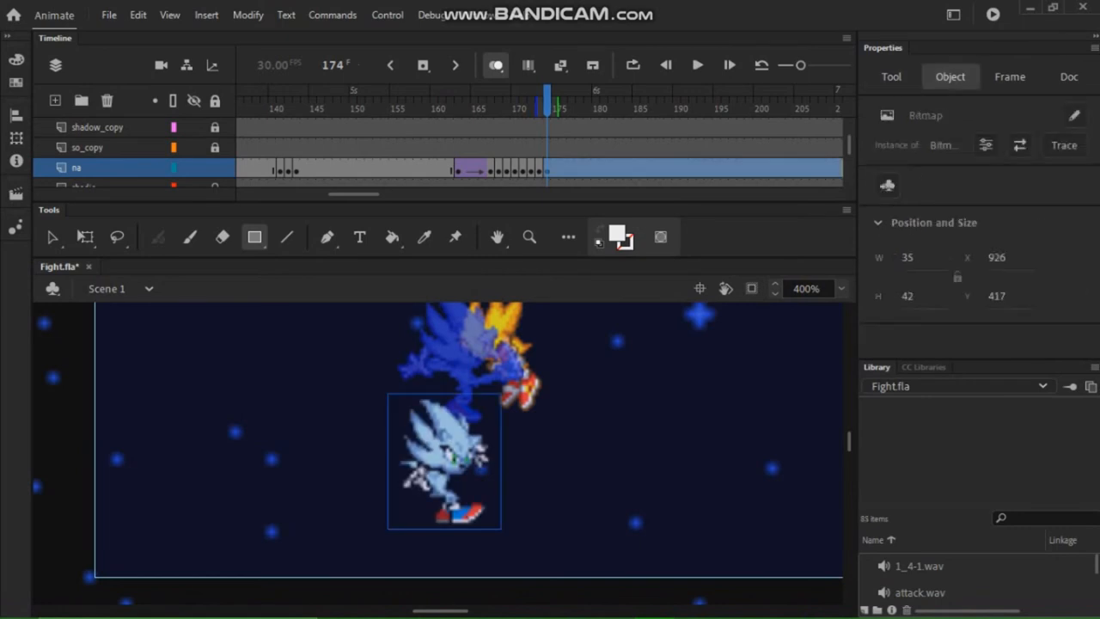
# - Move the Nazo sprite at frame 174 up against the golden hedgehog, then return to the sheet in GIMP
pyautogui.click(84, 237)
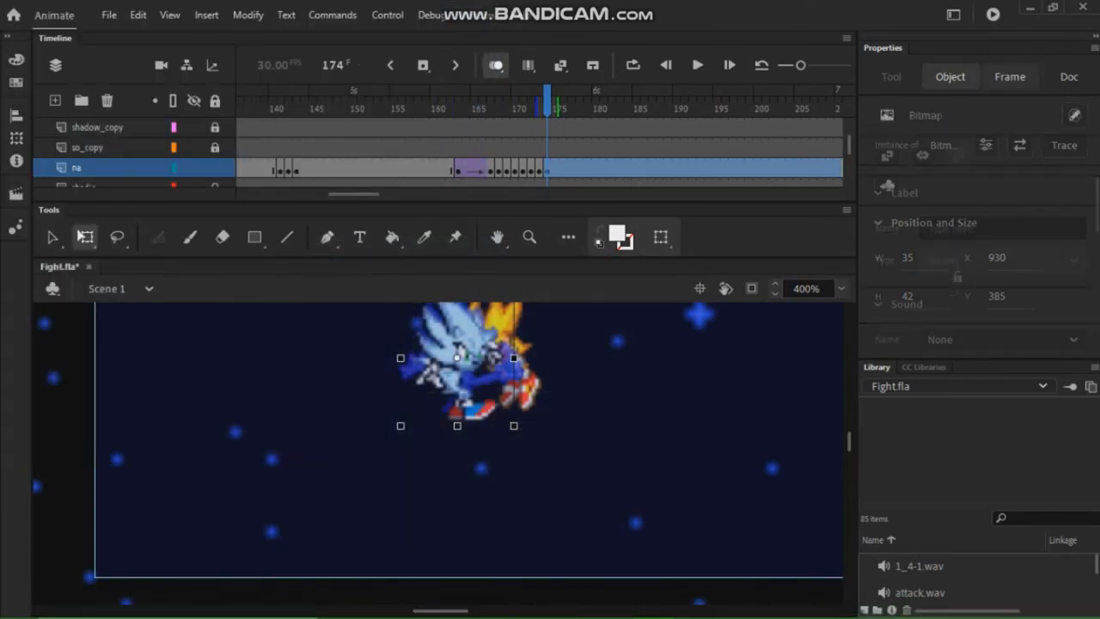
pyautogui.click(698, 65)
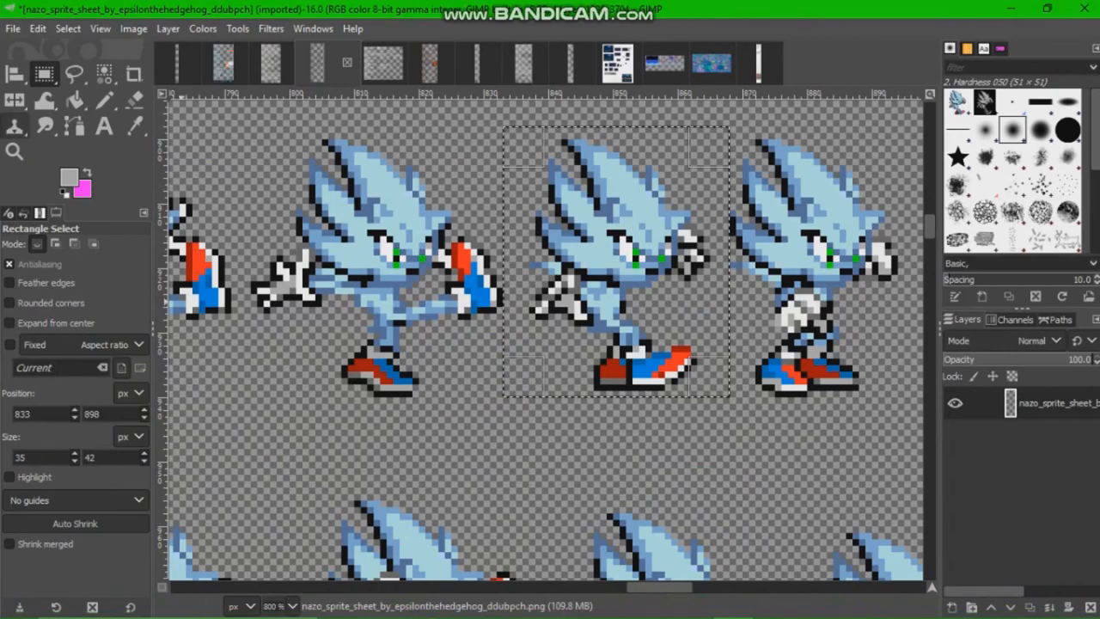
# - Zoom out and scroll the Nazo sheet down to the Melee Kicks poses
pyautogui.click(14, 151)
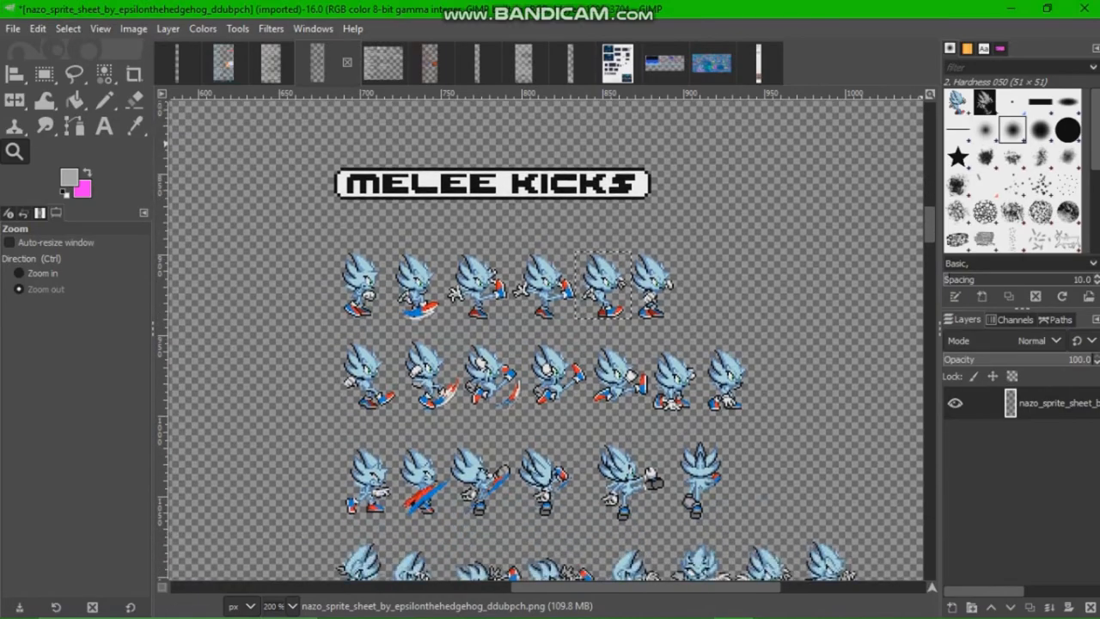
pyautogui.scroll(-3)
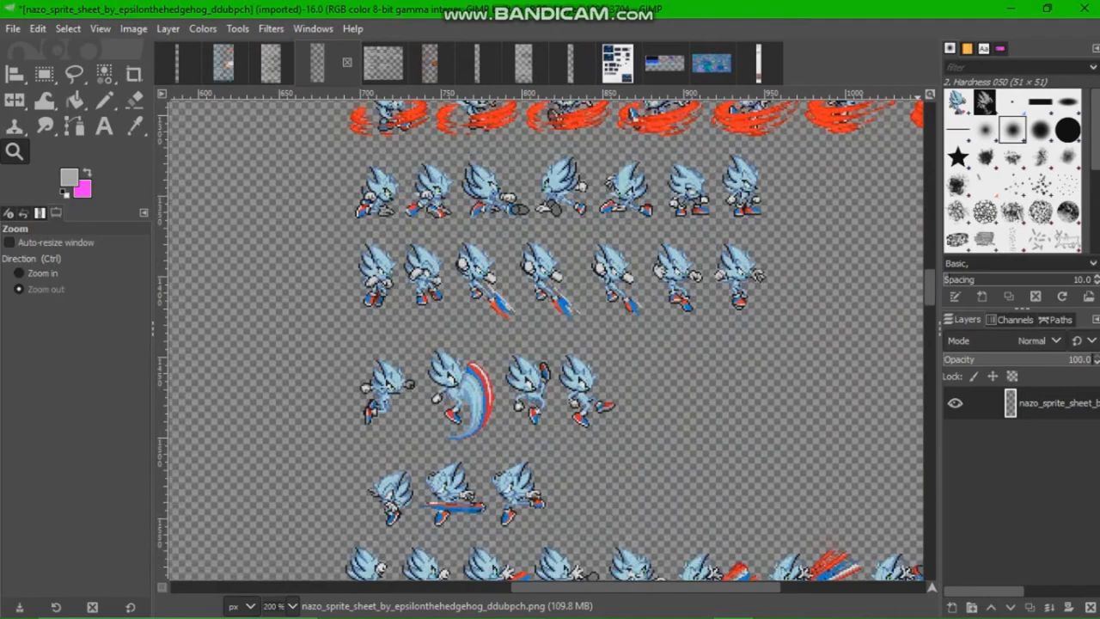
pyautogui.scroll(-3)
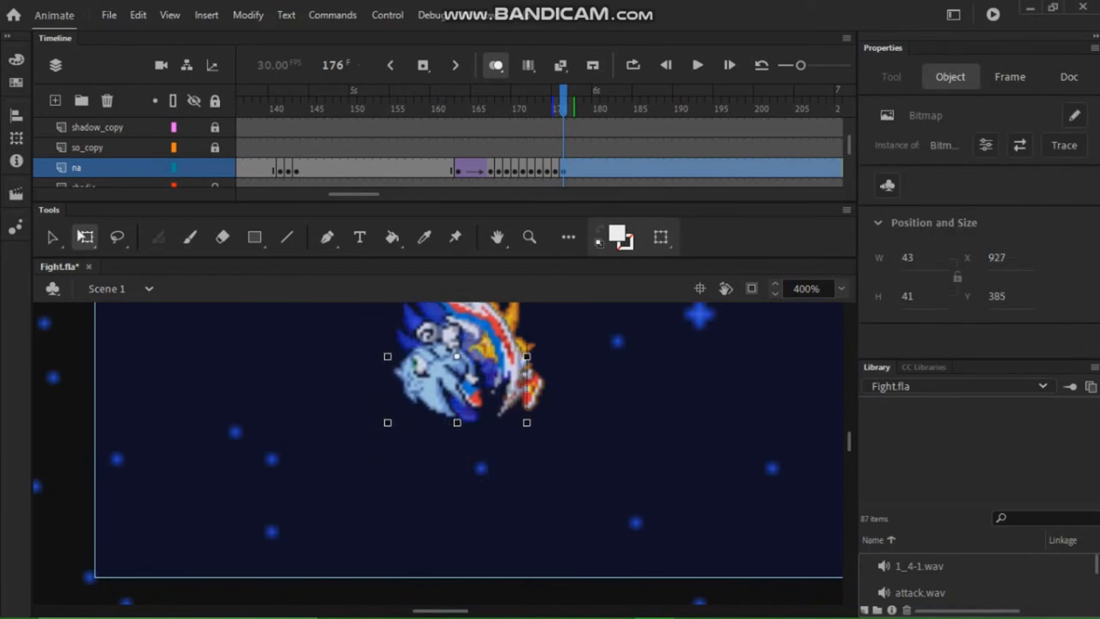
# - Place pasted Nazo kick sprites on keyframes 176 and 177 beside the golden hedgehog
pyautogui.click(1009, 75)
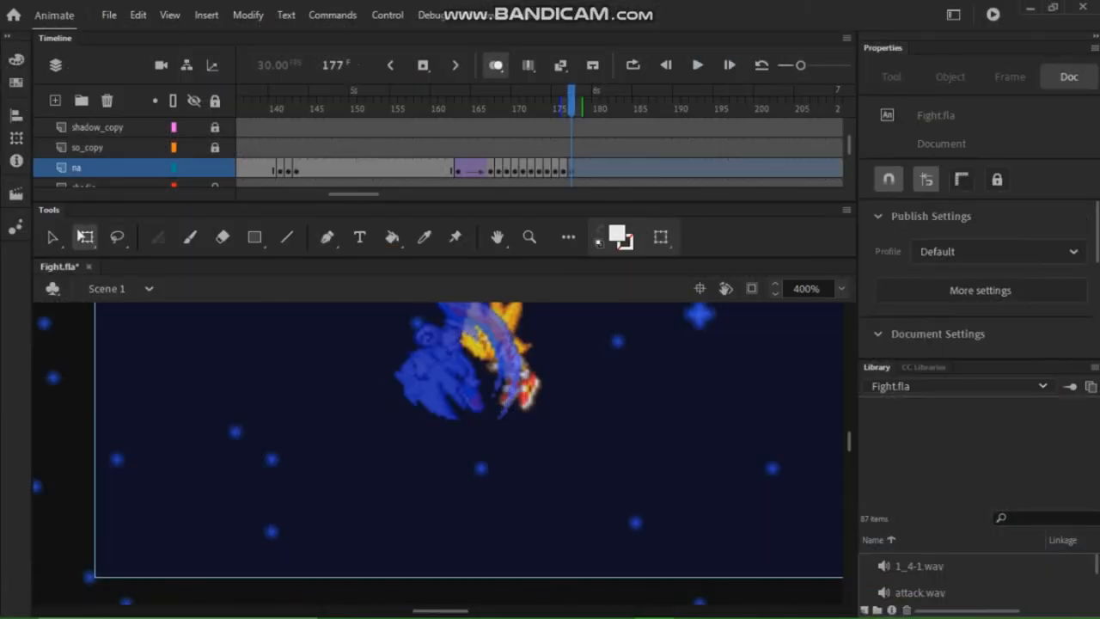
pyautogui.click(464, 369)
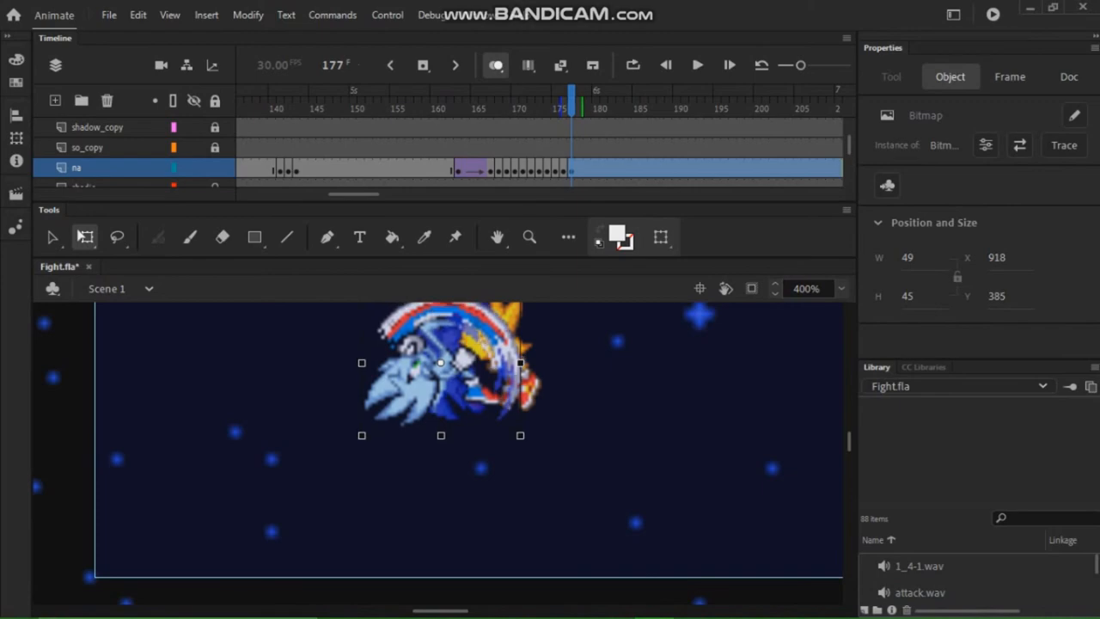
pyautogui.rightClick(580, 168)
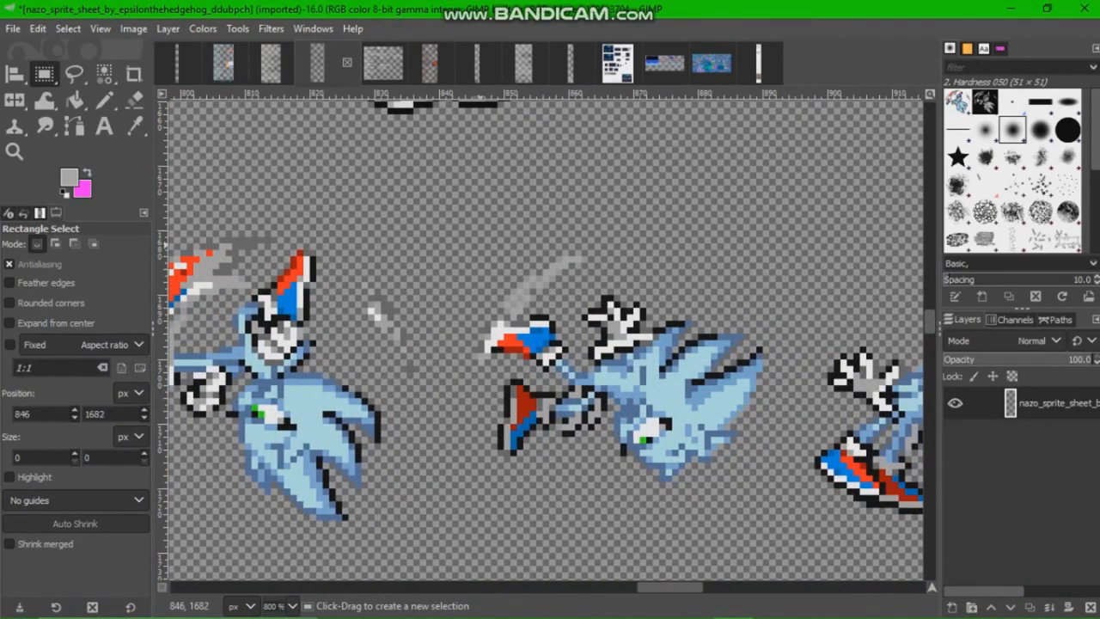
# - Rectangle-select the next Nazo attack pose on the sheet and copy it
pyautogui.moveTo(472, 249); pyautogui.dragTo(773, 499)
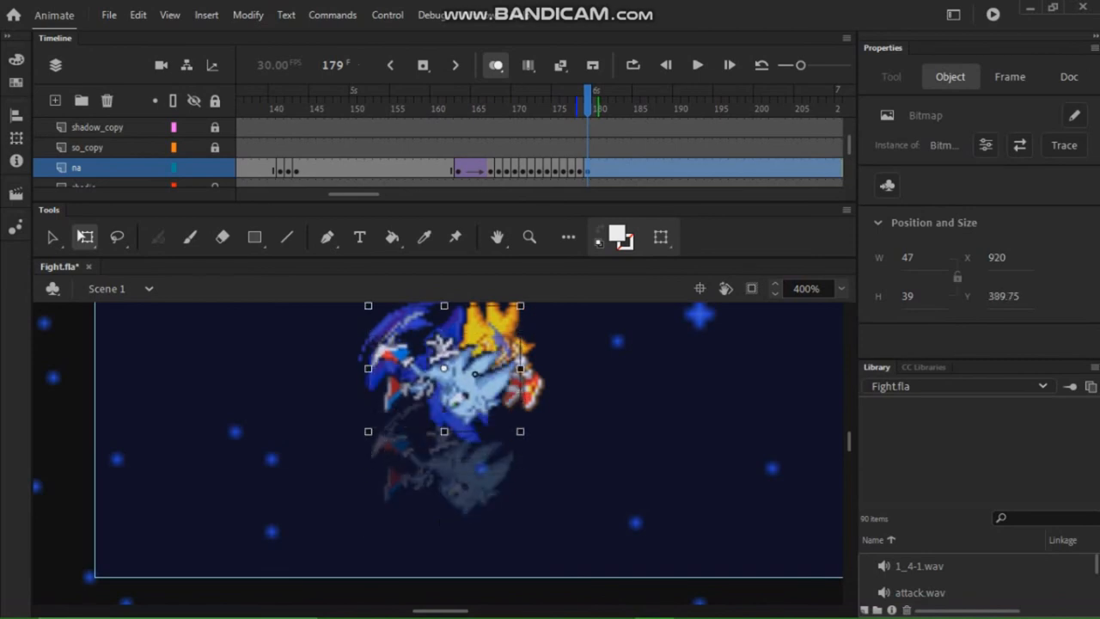
# - Add Nazo attack keyframes 179–183 on the na layer, each sprite placed beside Super Sonic
pyautogui.moveTo(443, 367); pyautogui.dragTo(429, 367)
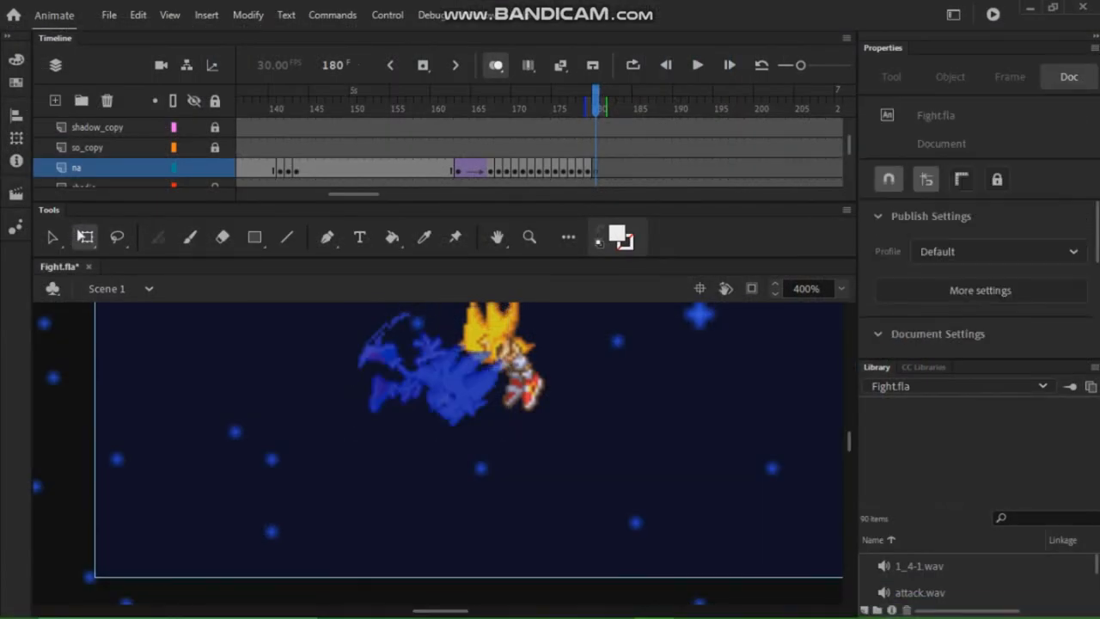
pyautogui.click(444, 375)
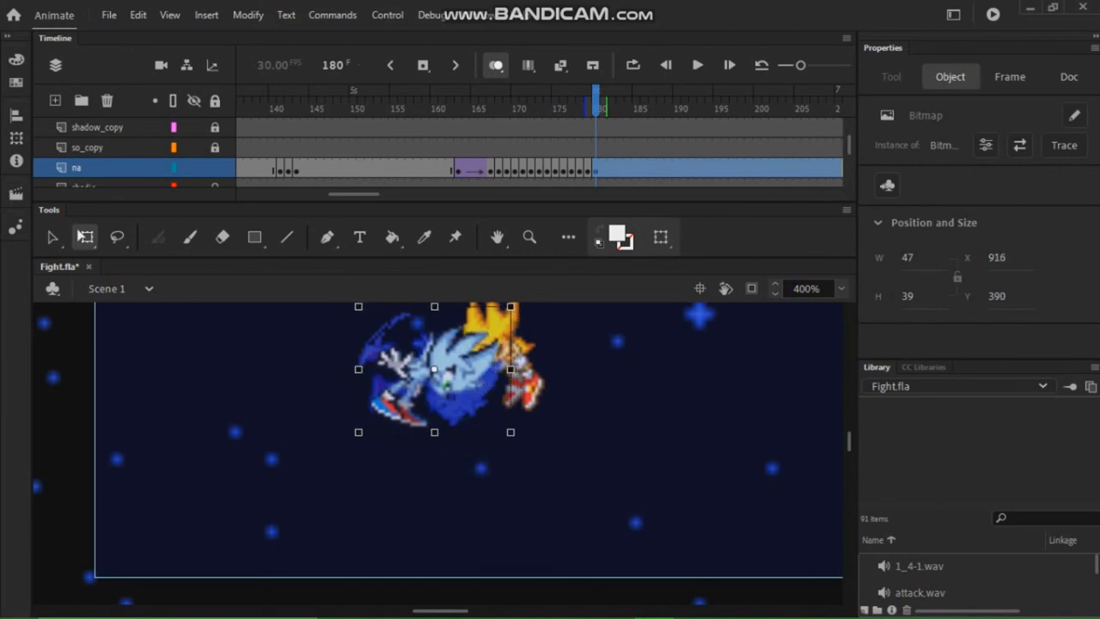
pyautogui.rightClick(601, 170)
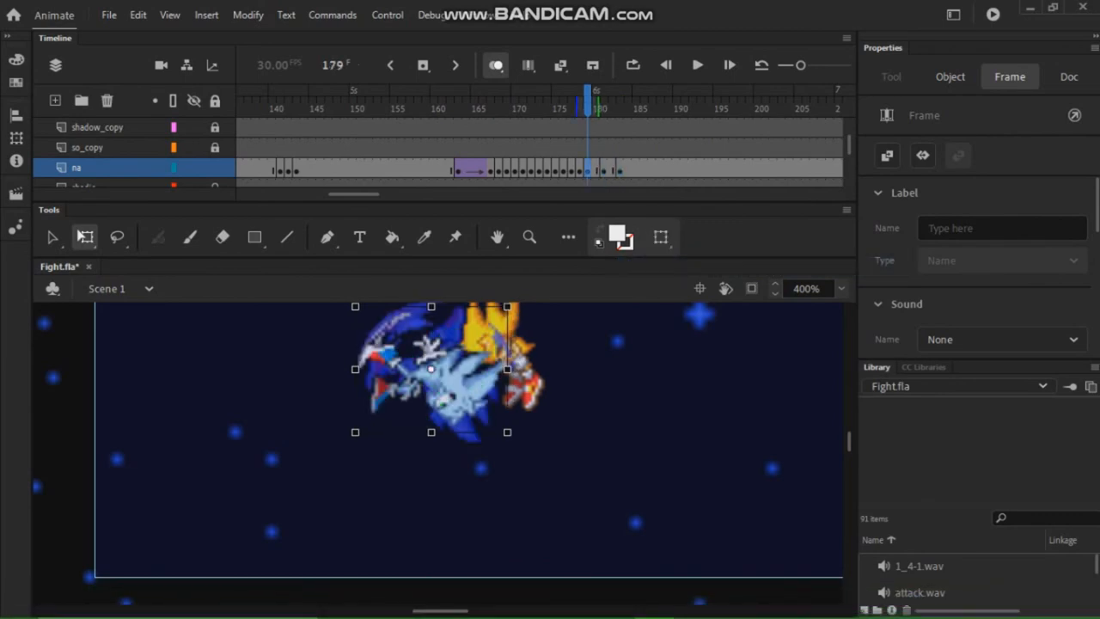
pyautogui.rightClick(627, 170)
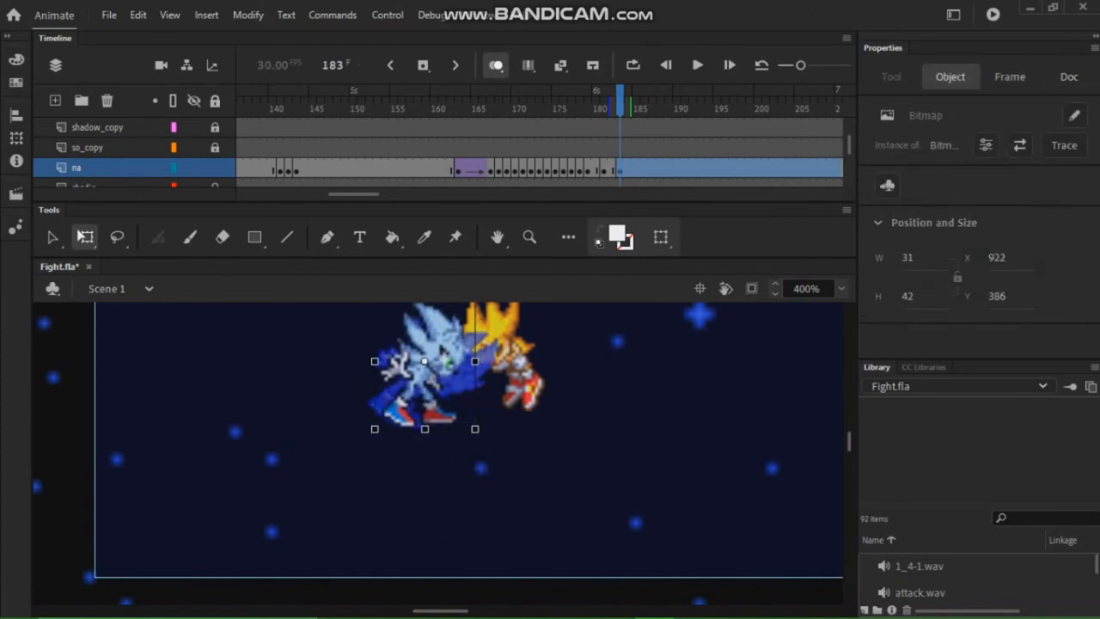
pyautogui.rightClick(635, 170)
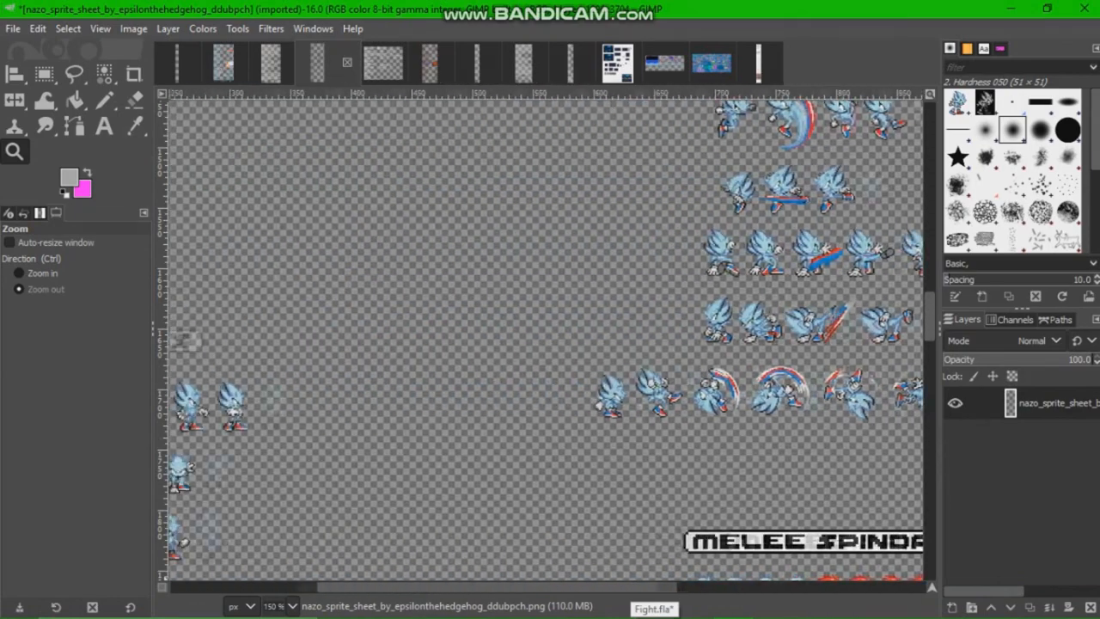
# - Scroll to the hunched Nazo pose below the spindash sprites and zoom in on it
pyautogui.hscroll(3)
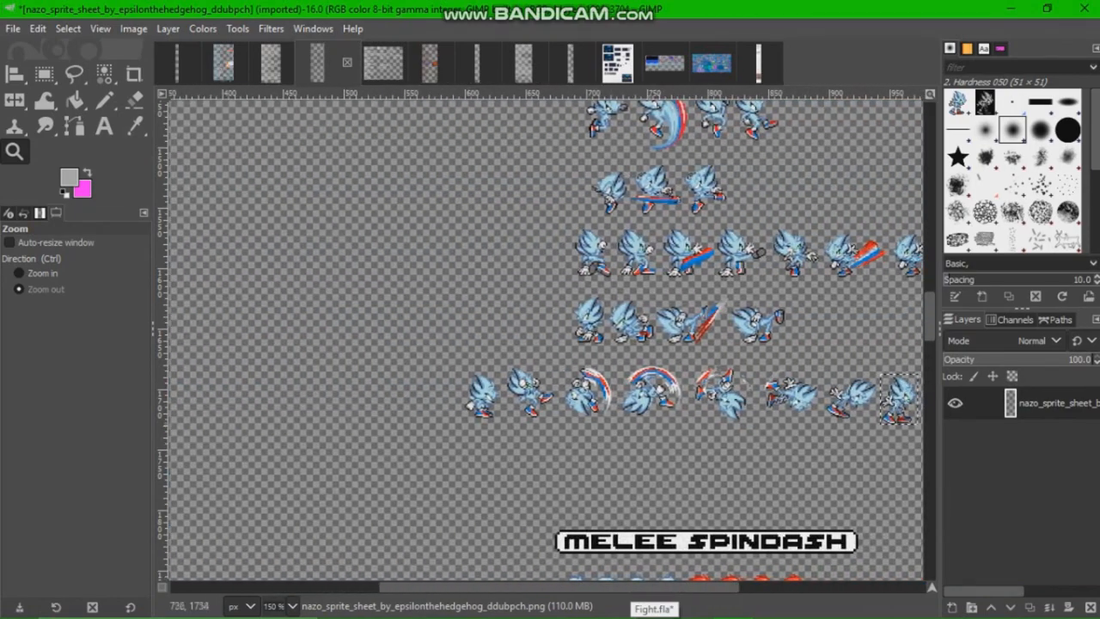
pyautogui.scroll(-3)
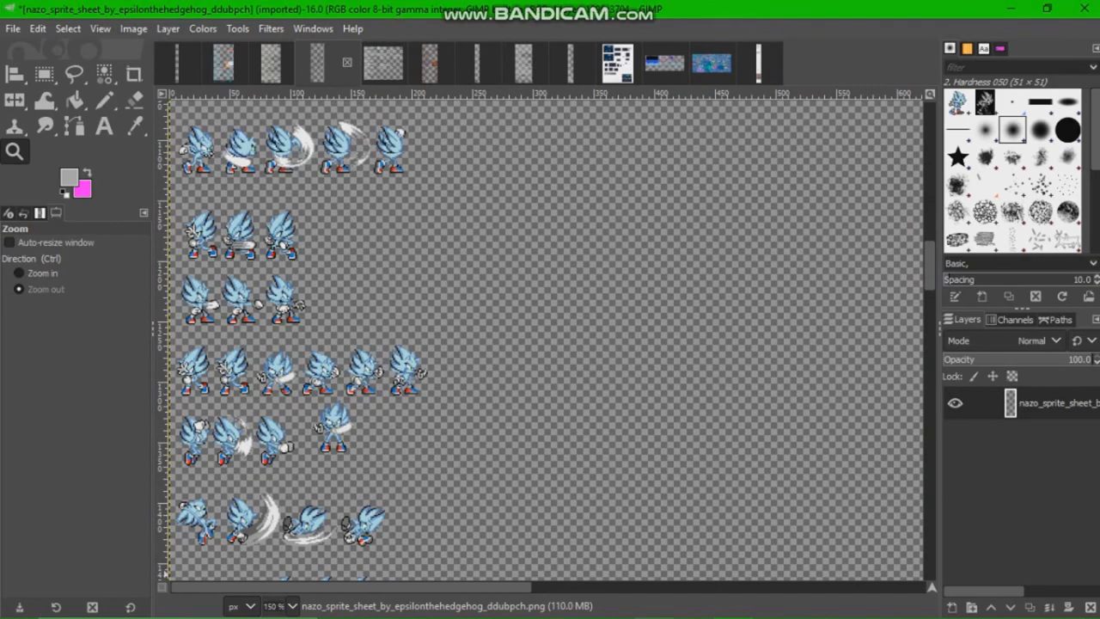
pyautogui.hscroll(3)
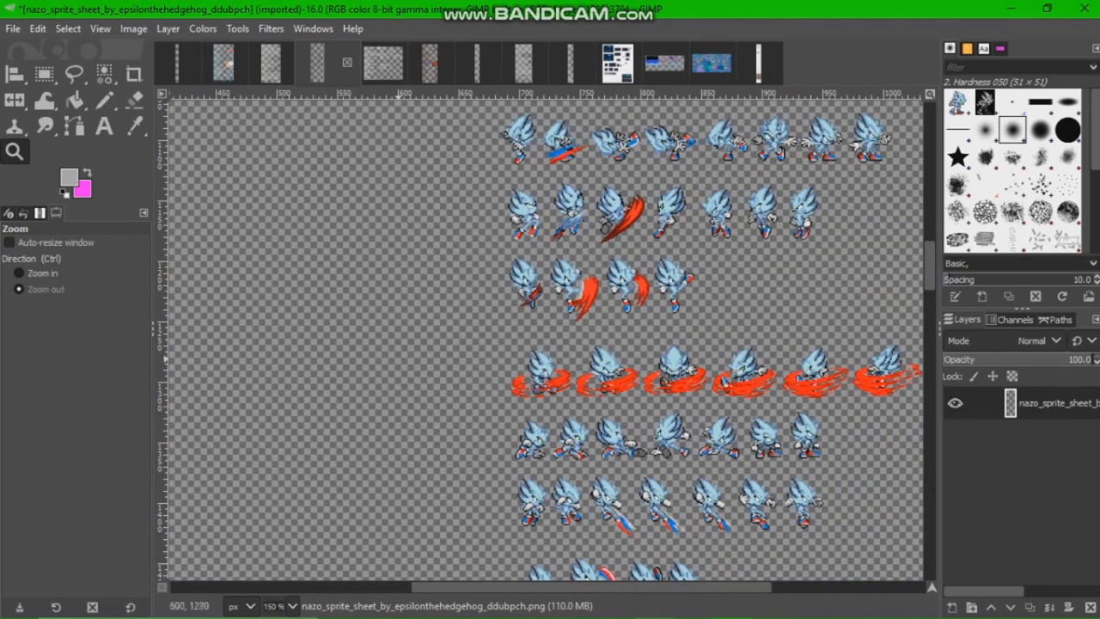
pyautogui.click(19, 272)
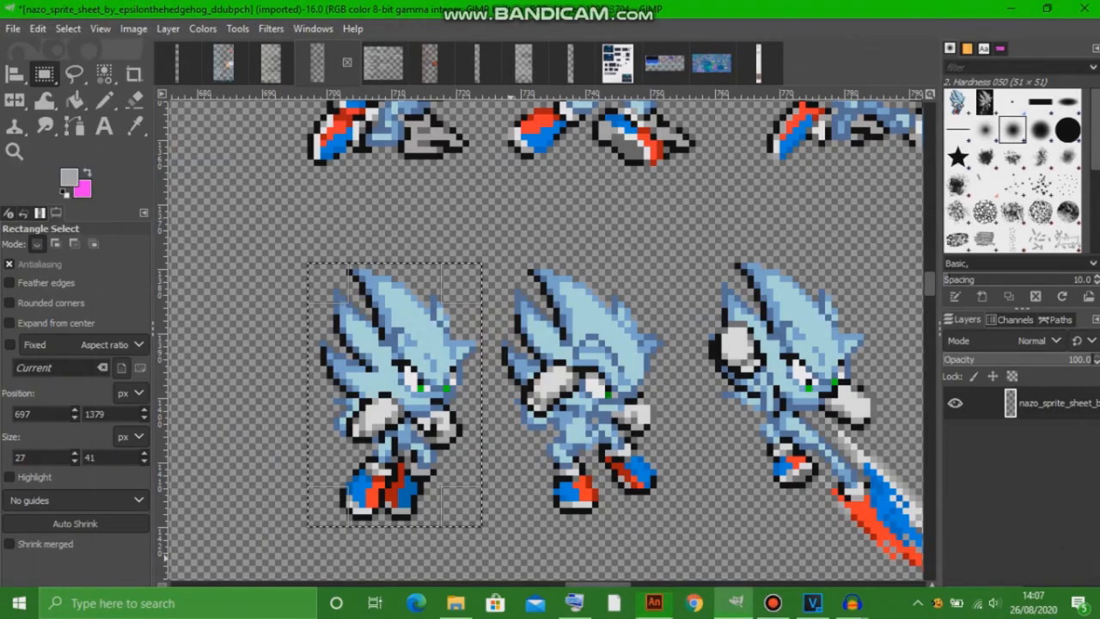
pyautogui.click(14, 151)
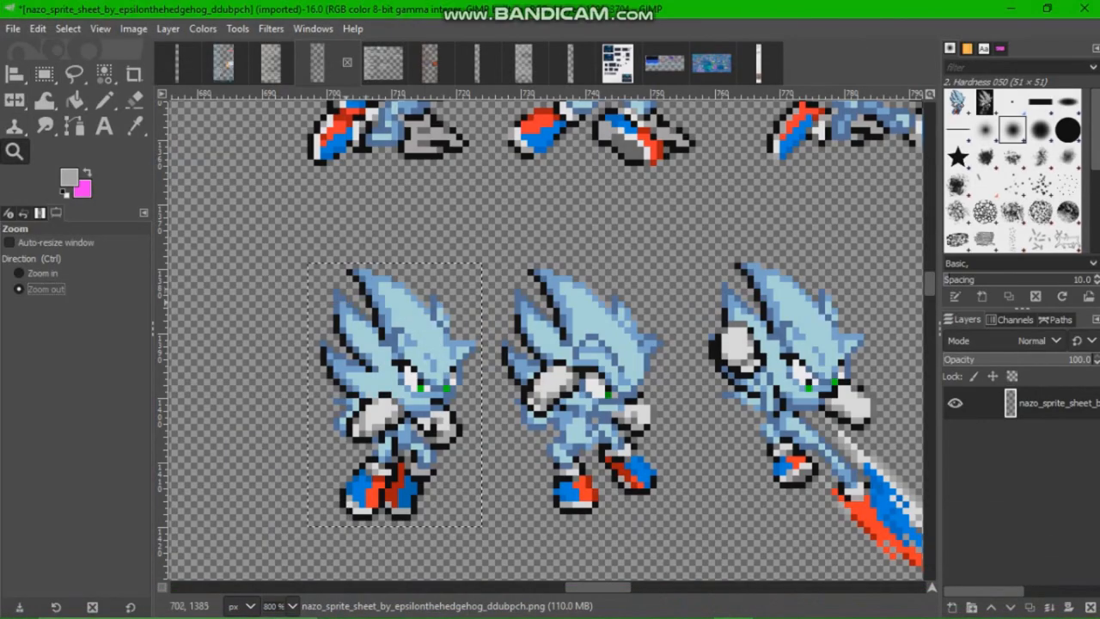